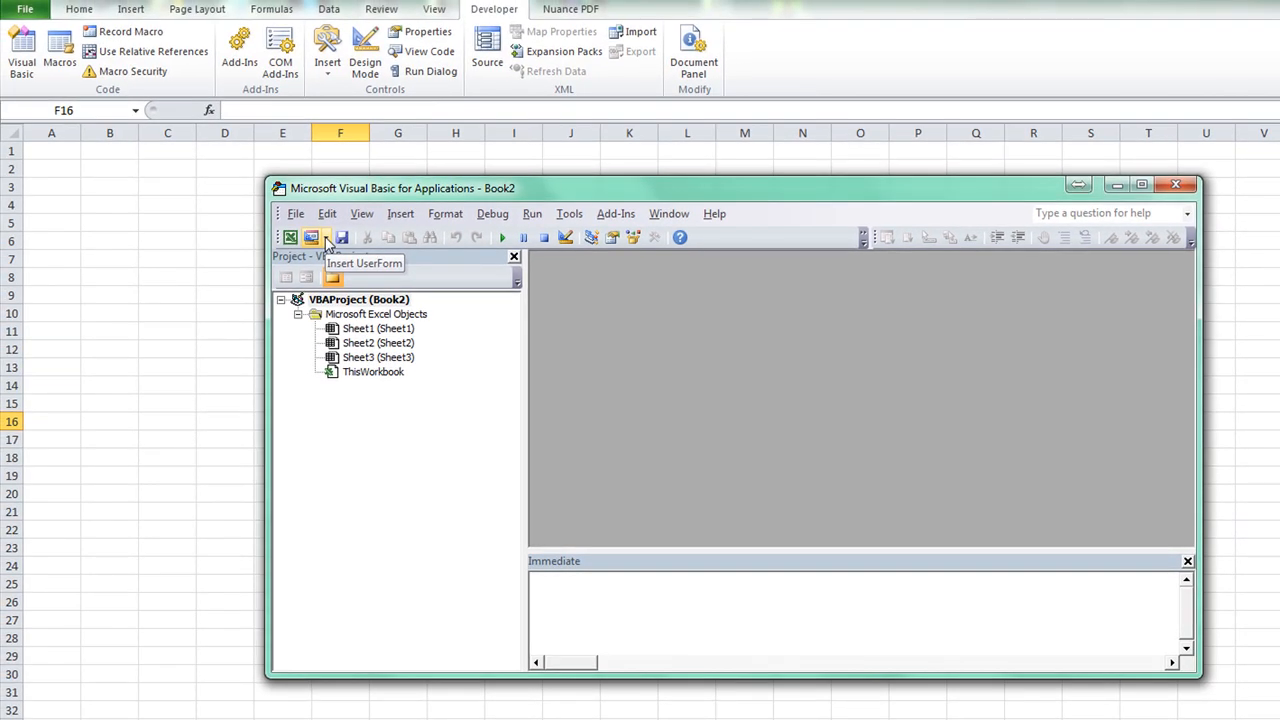
# Step: Show the Insert UserForm dropdown listing UserForm, Module and Class Module
pyautogui.click(328, 236)
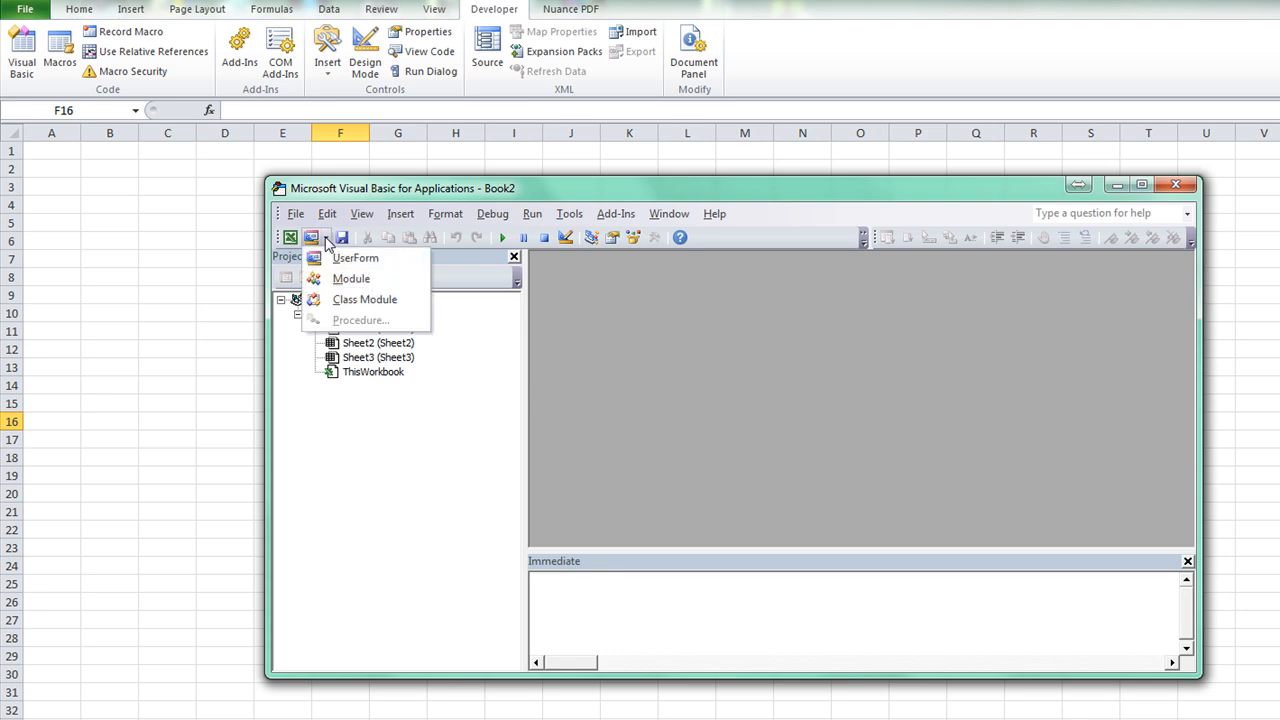
pyautogui.moveTo(356, 258)
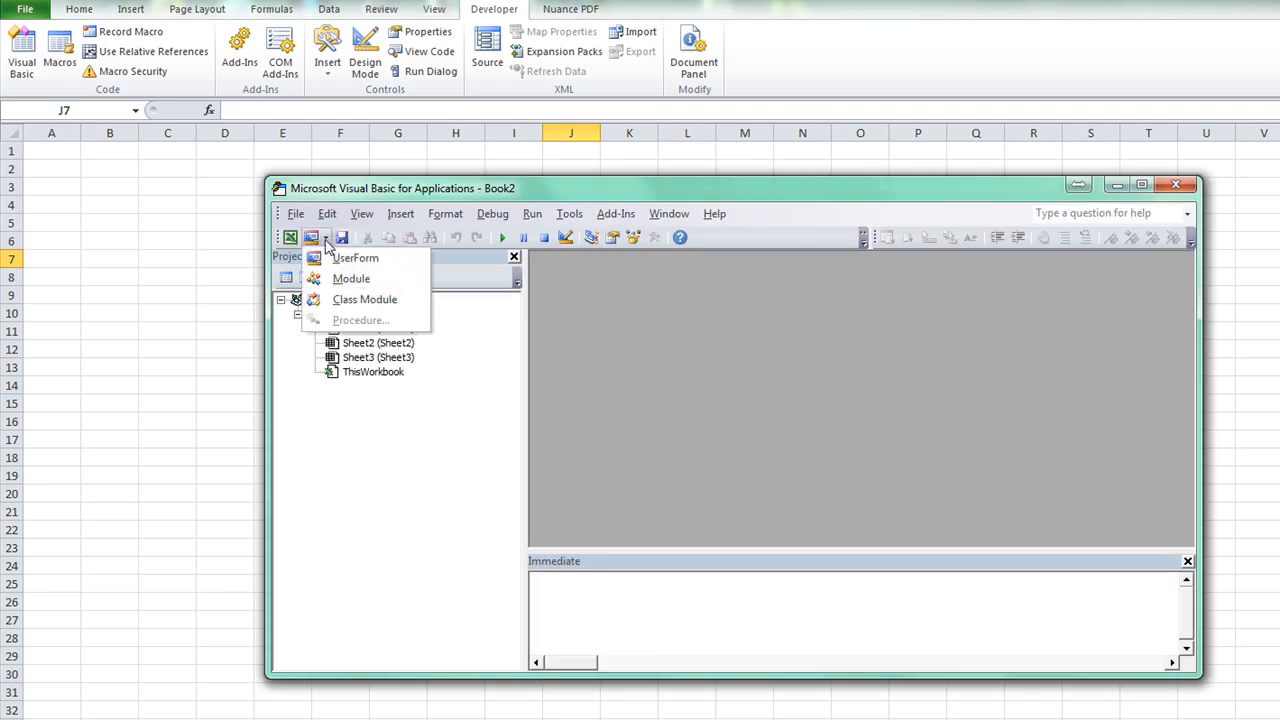
# Step: Insert UserForm1 into Book2, then restore the Toolbox via View > Toolbox
pyautogui.click(356, 256)
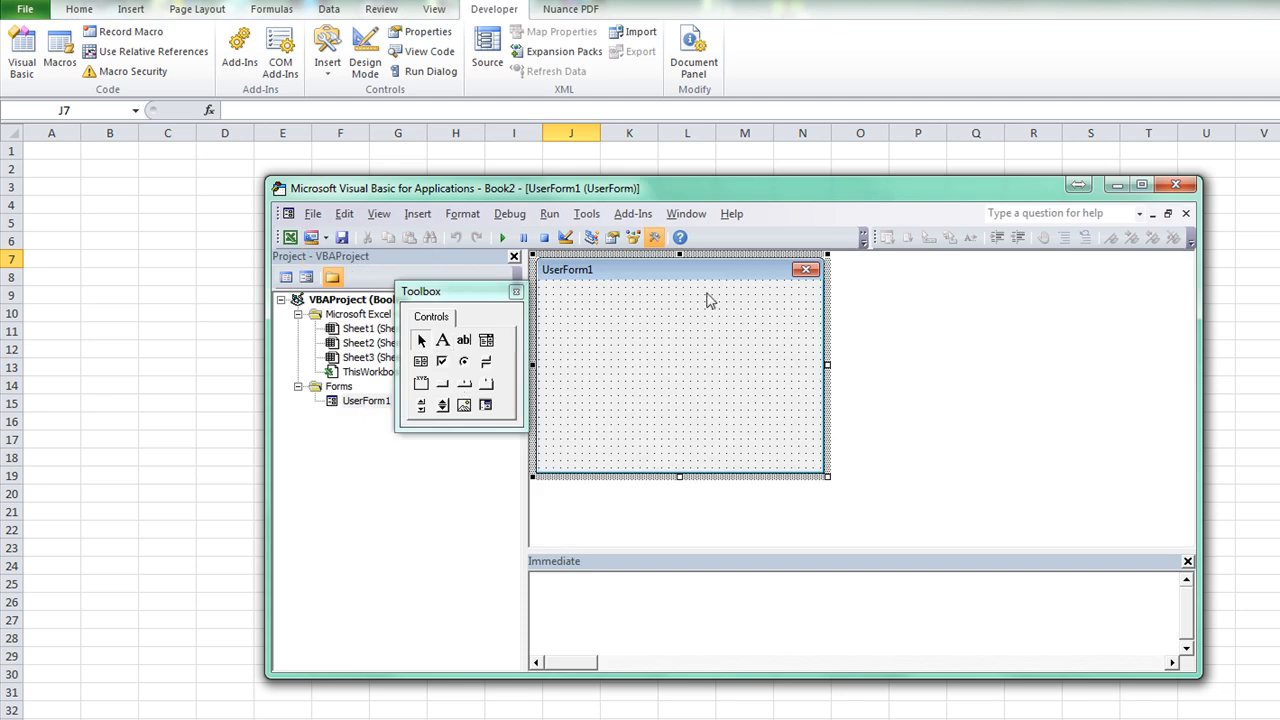
pyautogui.moveTo(650, 388)
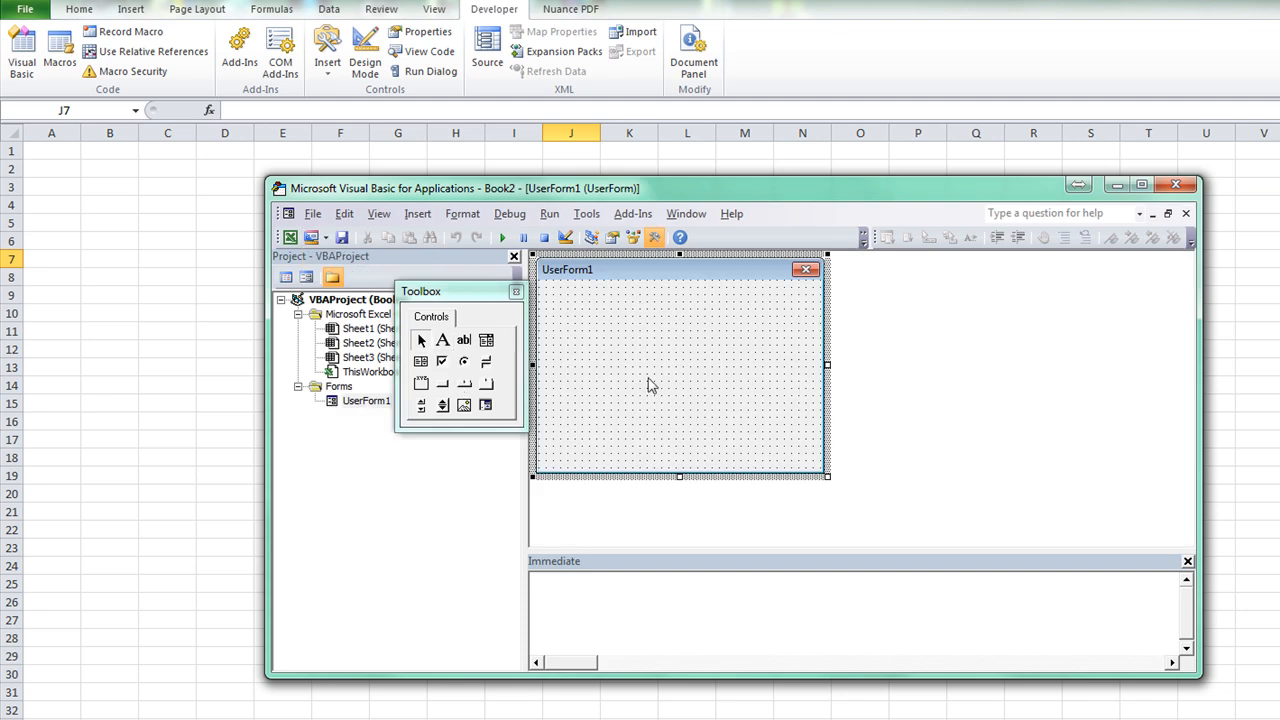
pyautogui.moveTo(486, 384)
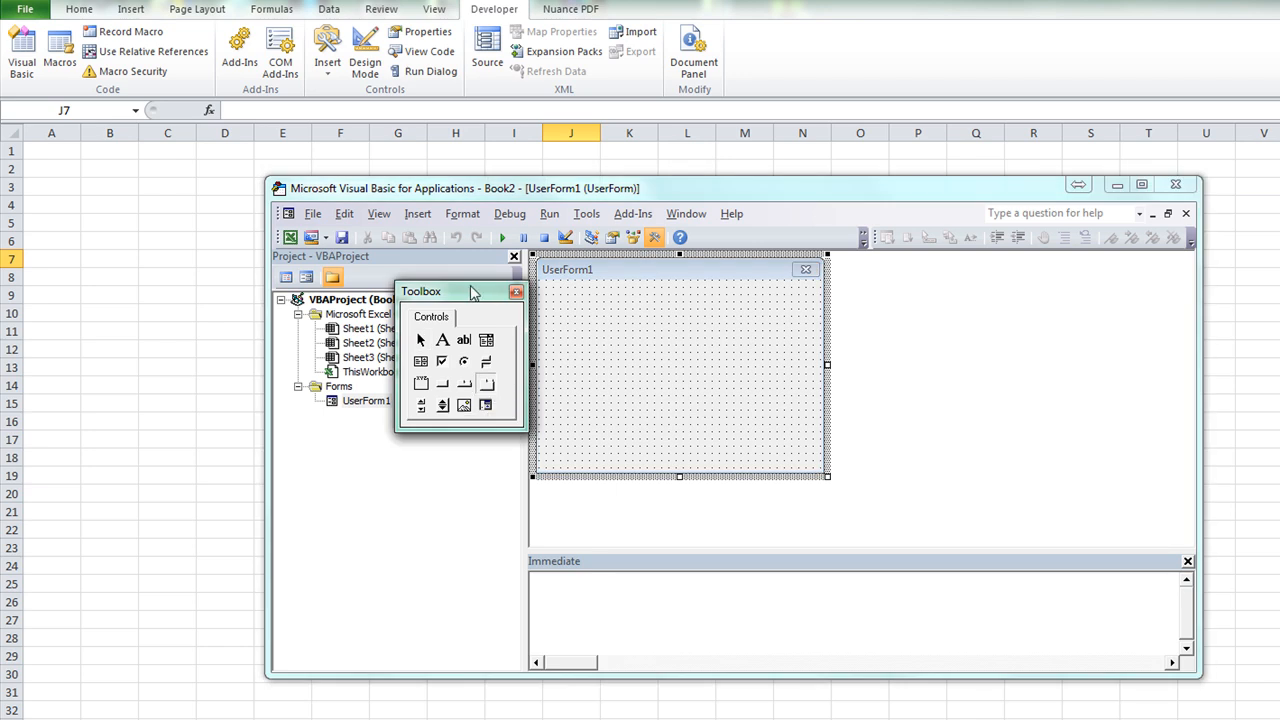
pyautogui.click(516, 292)
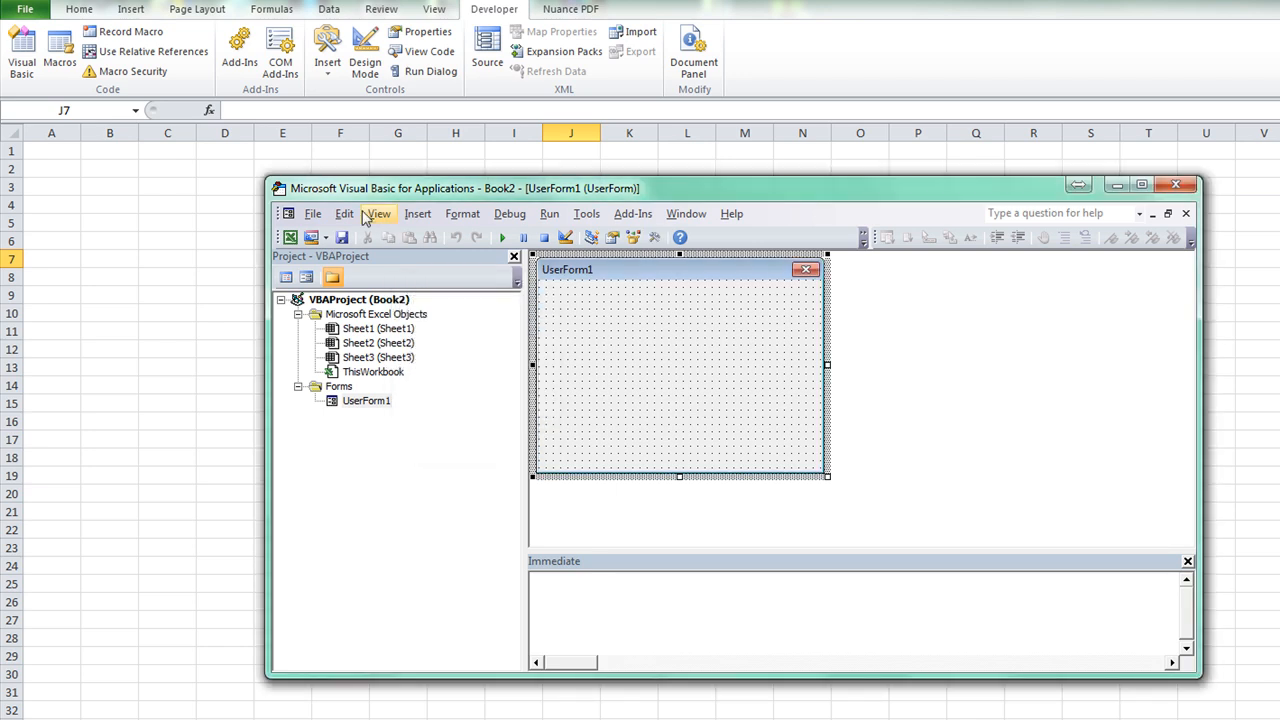
pyautogui.click(376, 212)
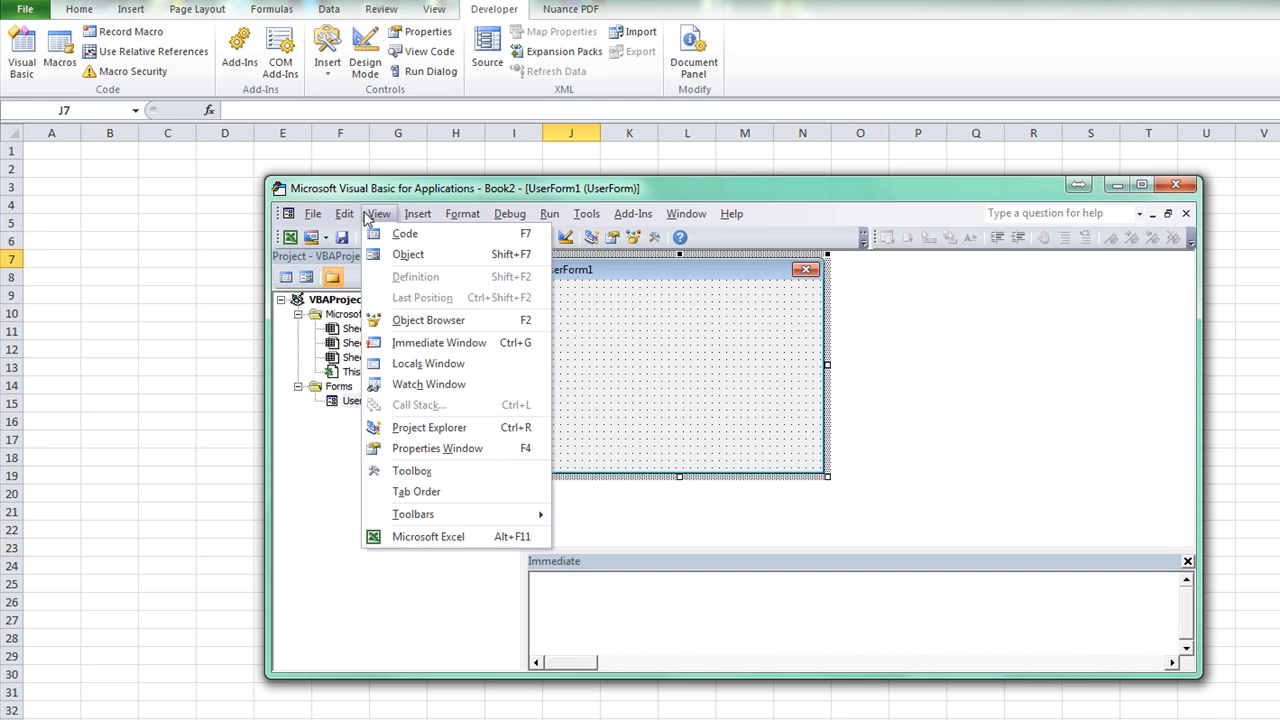
pyautogui.moveTo(412, 470)
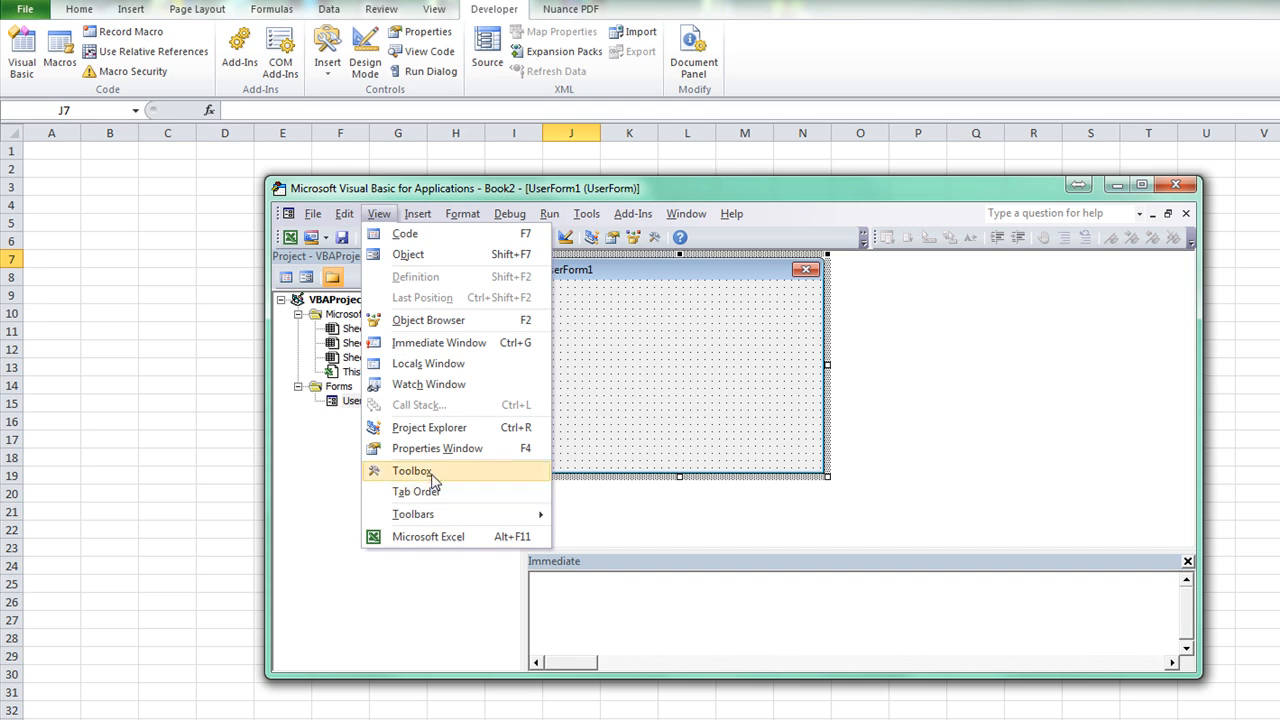
pyautogui.click(412, 470)
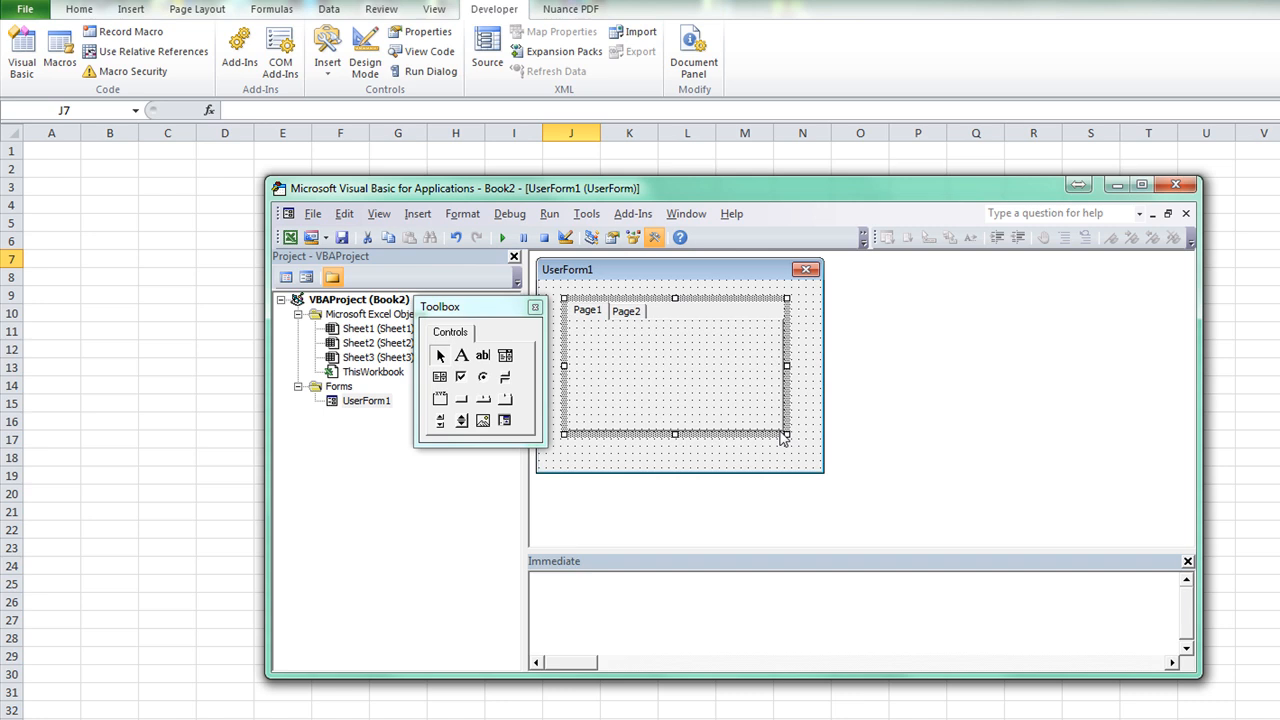
pyautogui.moveTo(644, 276)
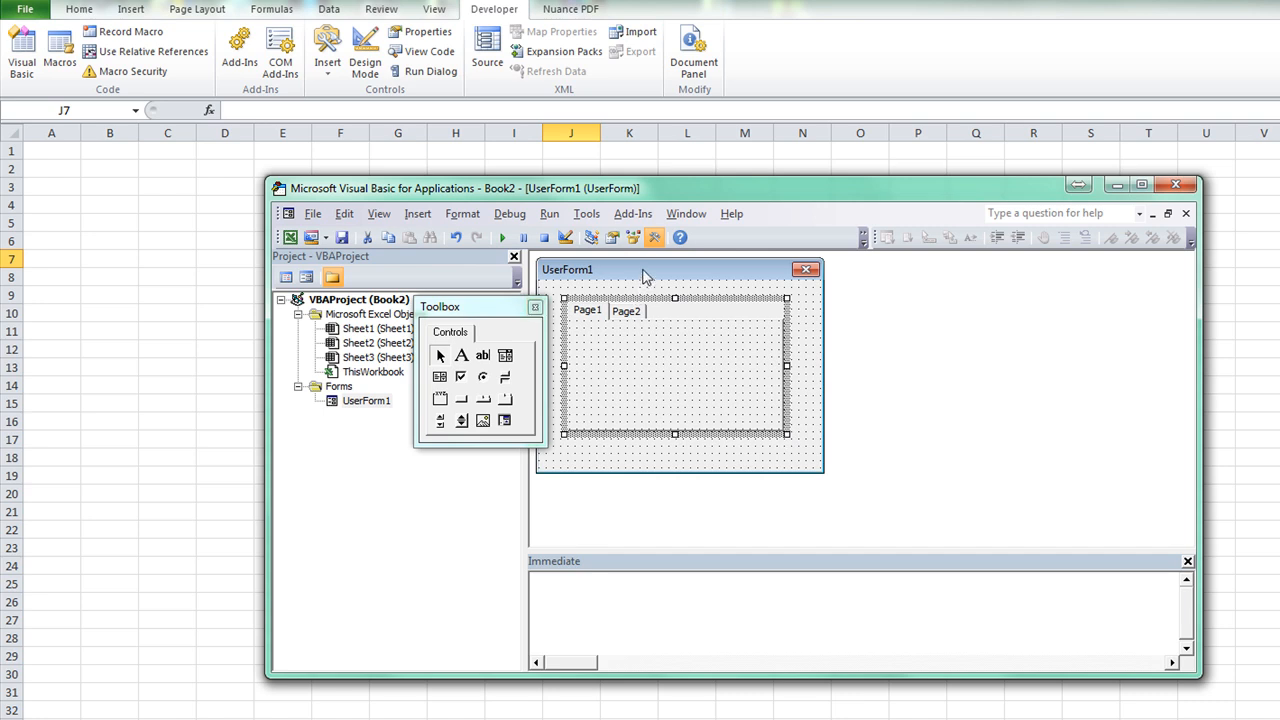
# Step: Place Label1 and a text box on Page1 and option buttons on Page2 of the MultiPage
pyautogui.click(628, 312)
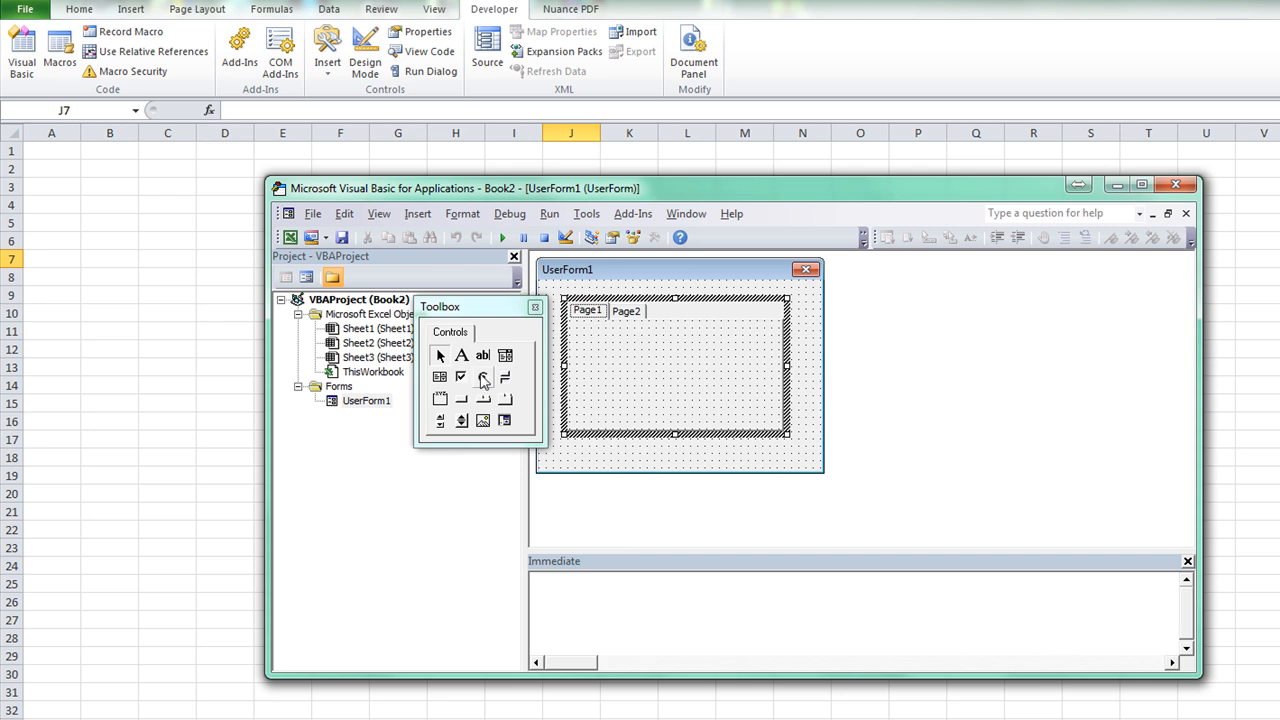
pyautogui.click(484, 356)
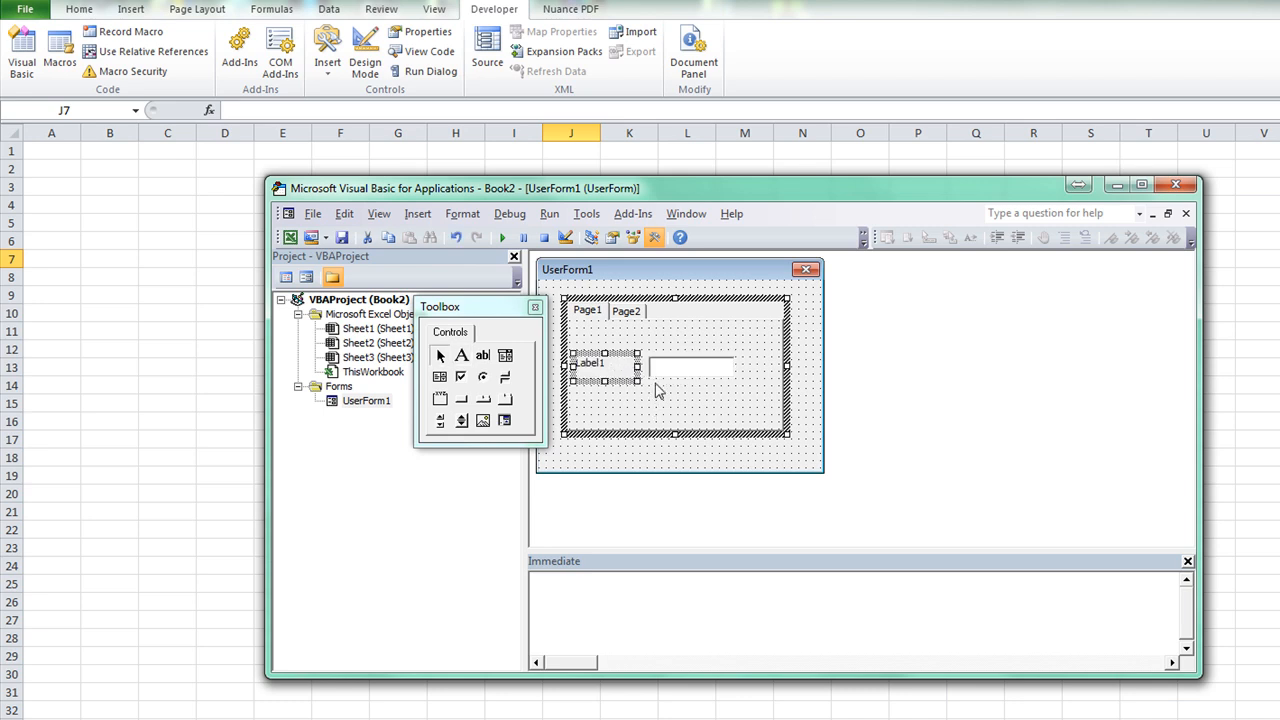
pyautogui.click(626, 312)
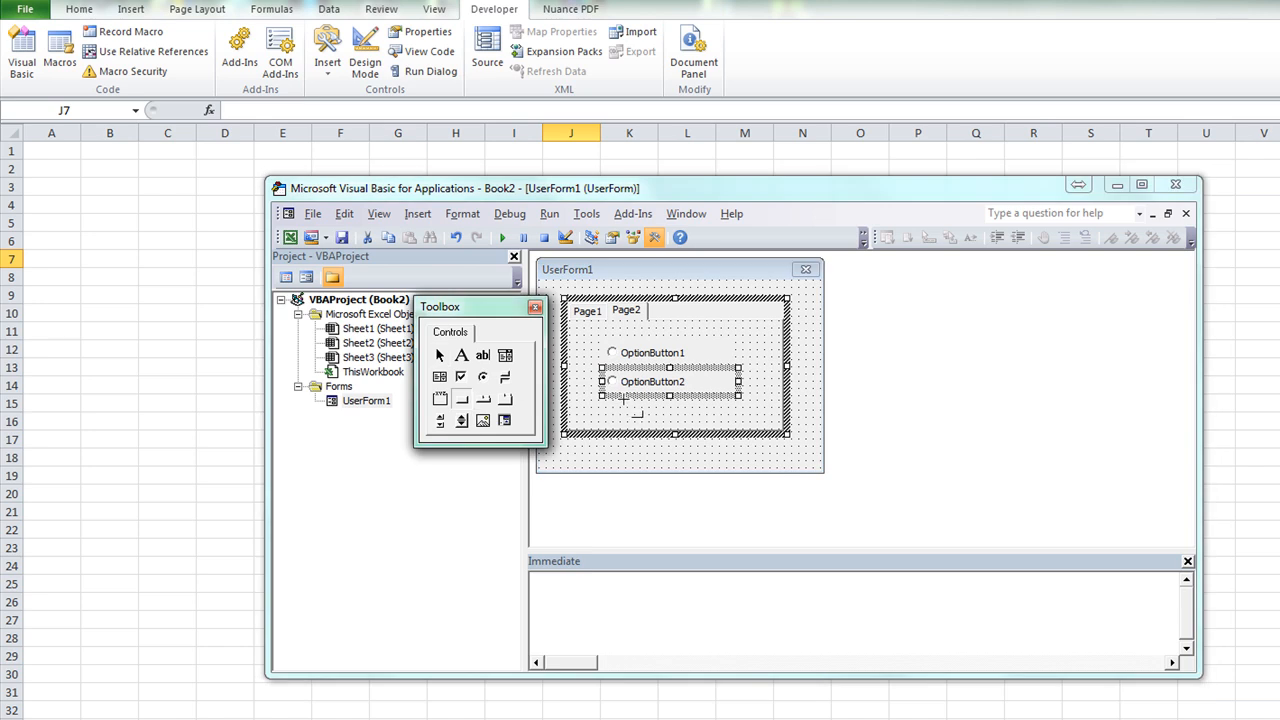
pyautogui.click(670, 410)
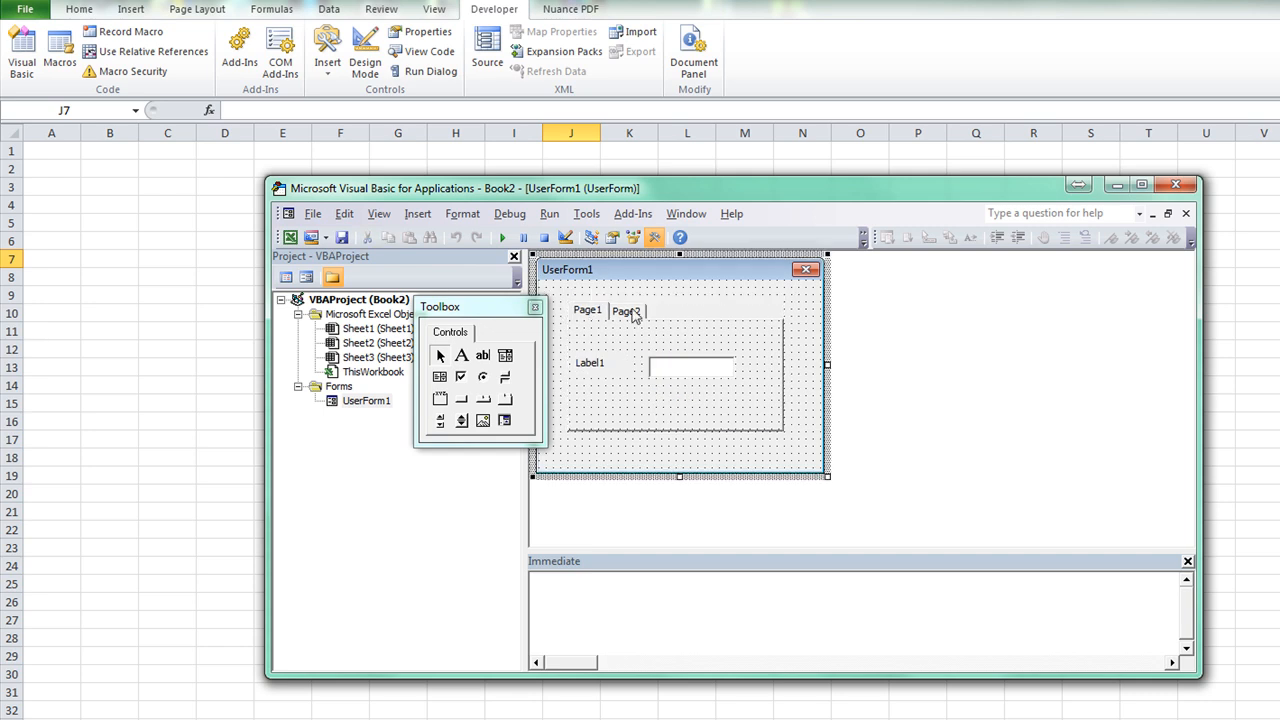
# Step: Run UserForm1 and try both option buttons, the command button and the Page1 tab
pyautogui.click(502, 236)
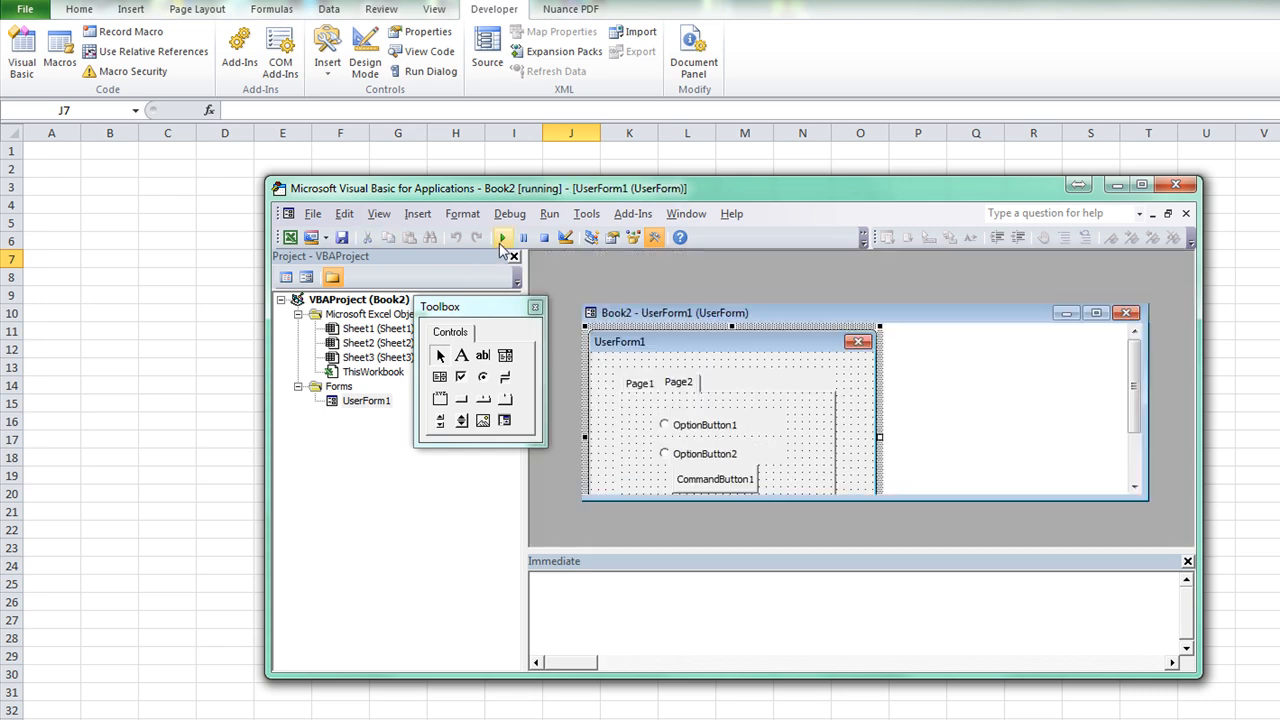
pyautogui.click(502, 236)
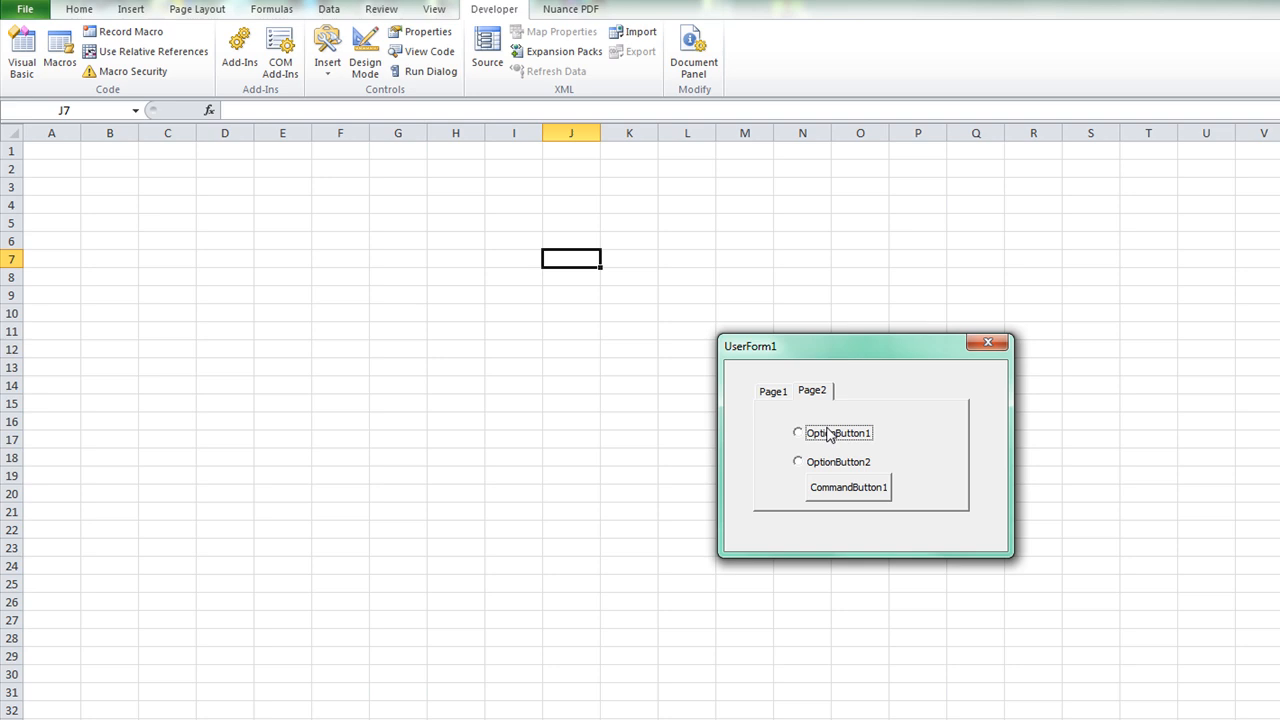
pyautogui.click(798, 460)
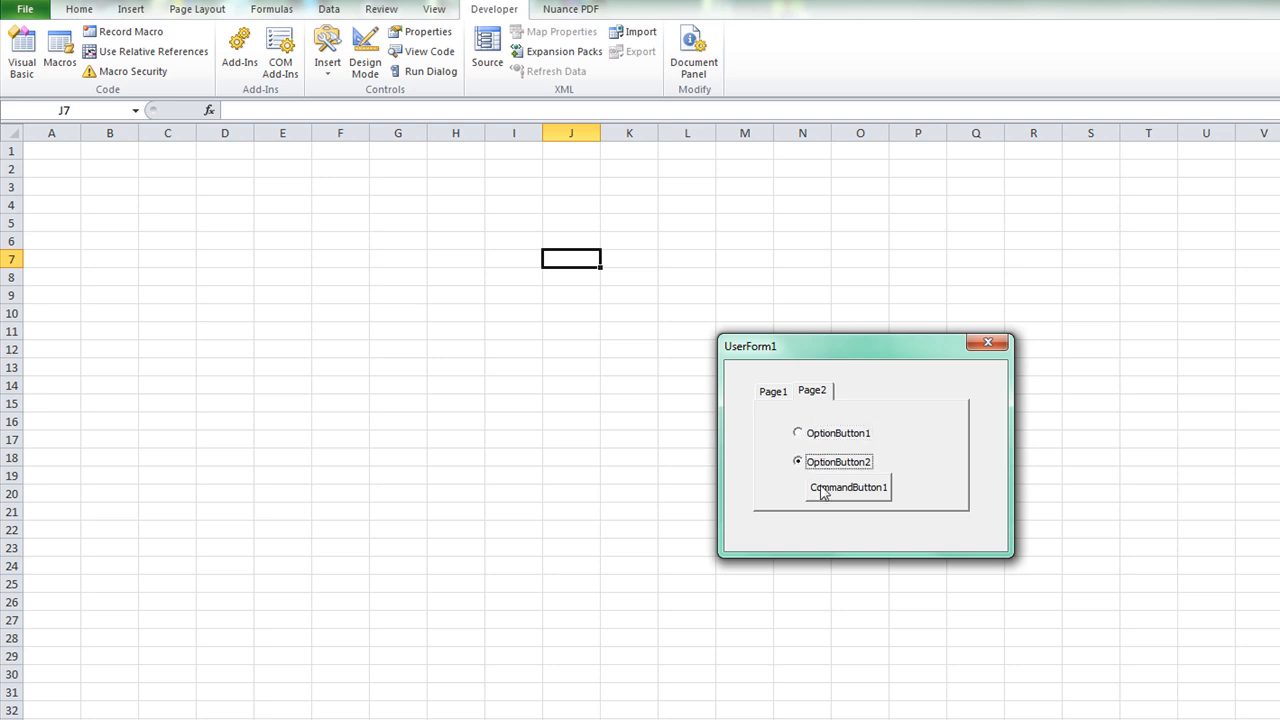
pyautogui.click(772, 390)
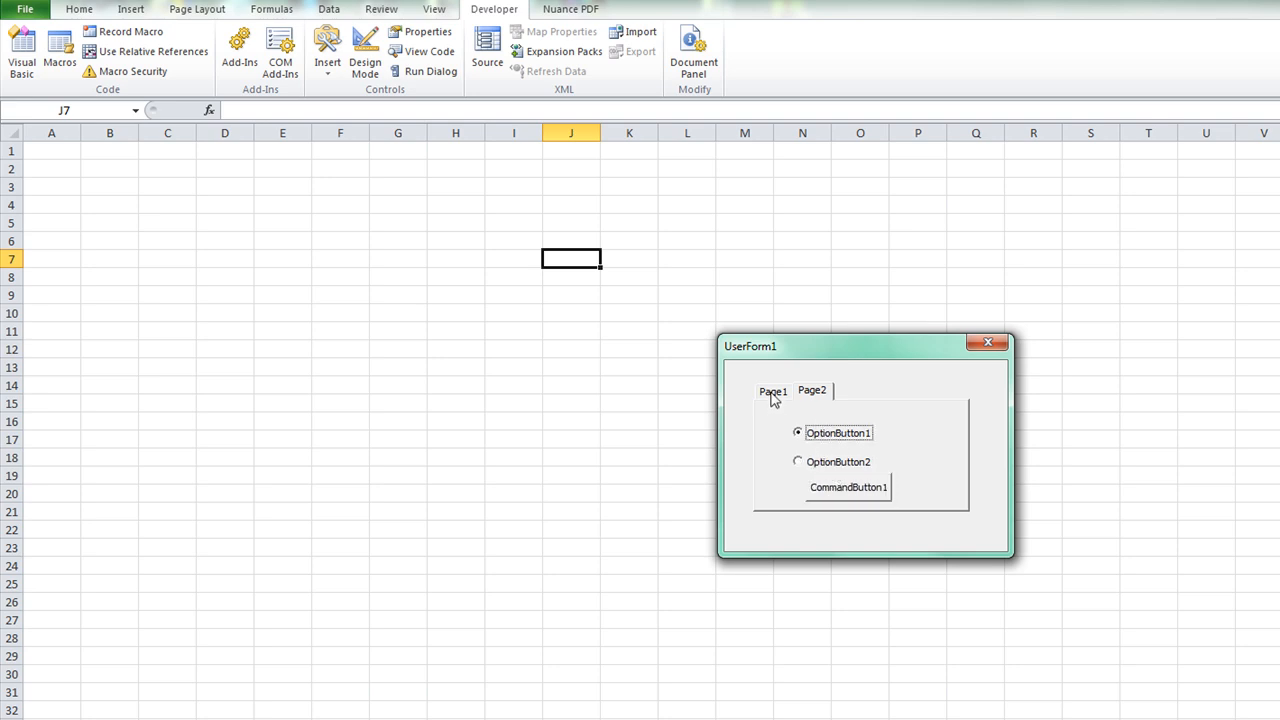
pyautogui.click(772, 390)
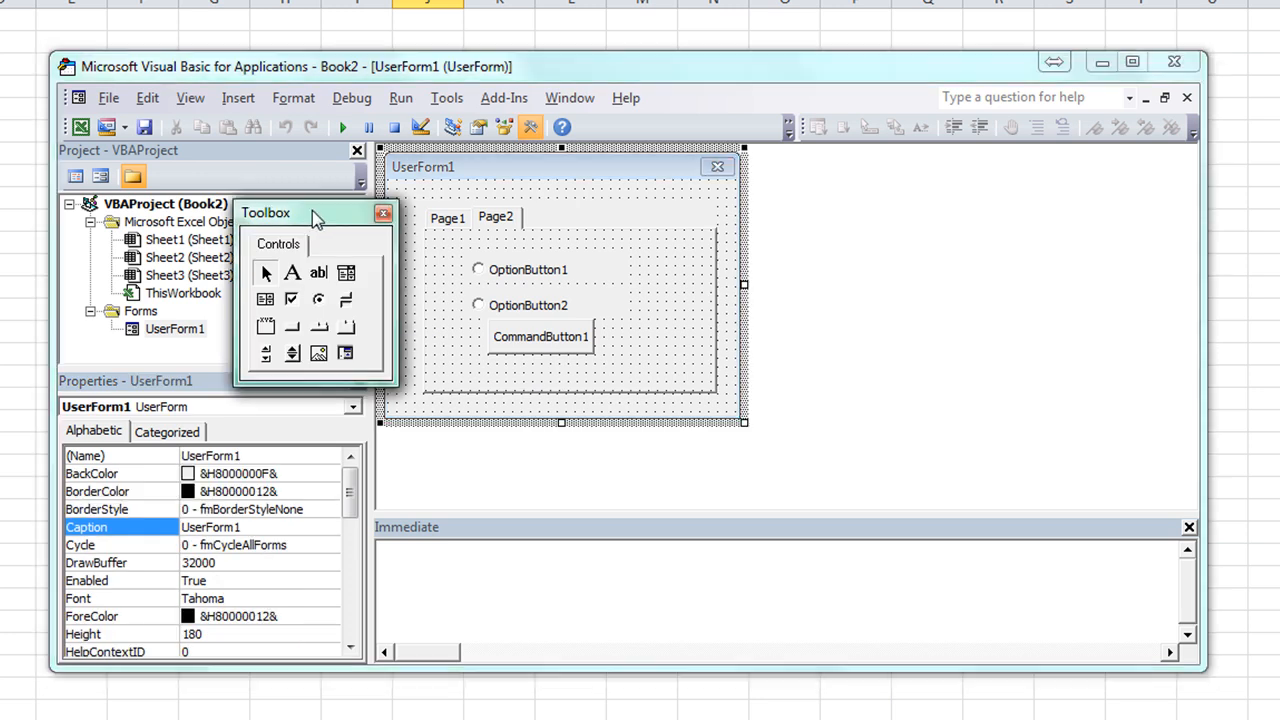
# Step: Drag the controls Toolbox aside so UserForm1 is unobstructed
pyautogui.moveTo(316, 212); pyautogui.dragTo(224, 210)
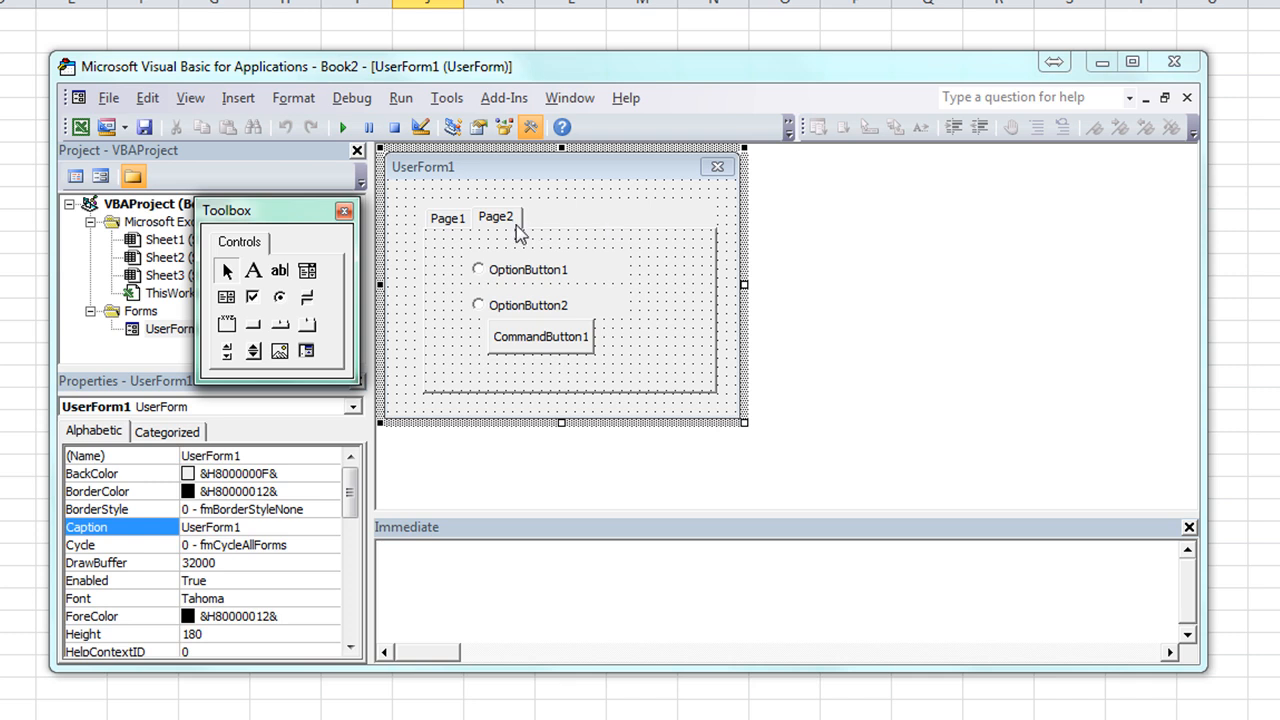
pyautogui.moveTo(504, 228)
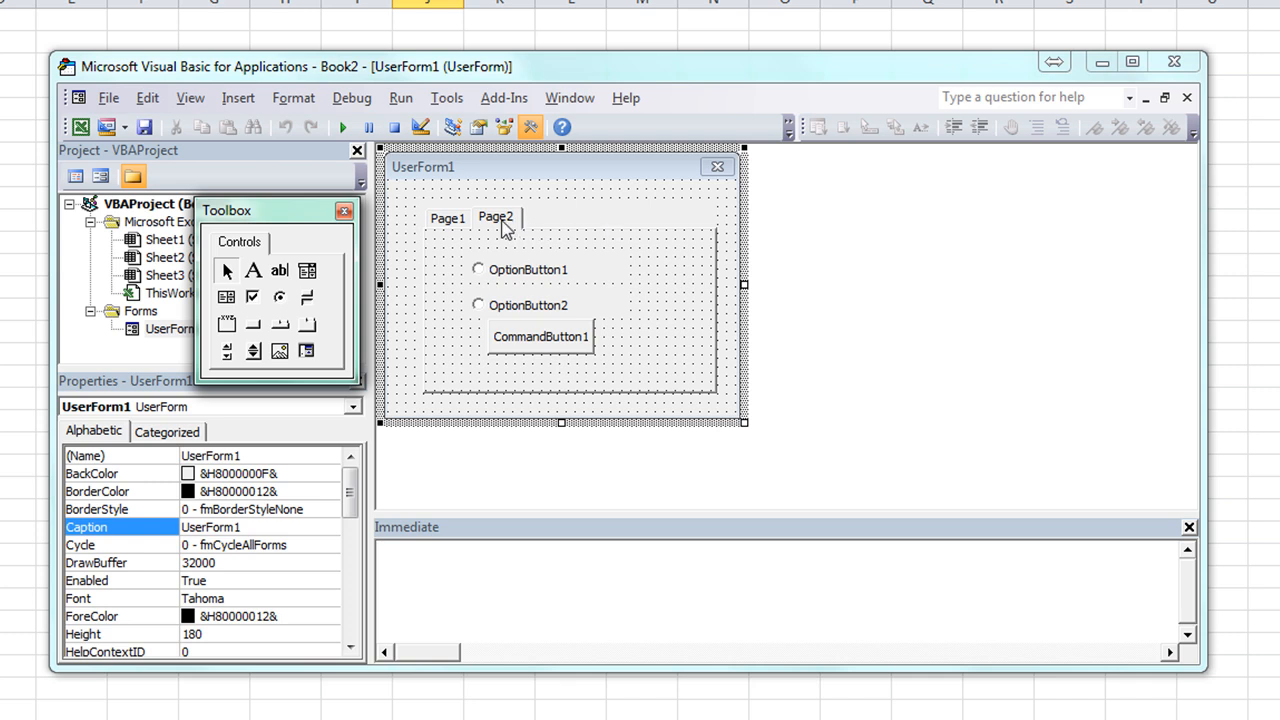
pyautogui.moveTo(478, 228)
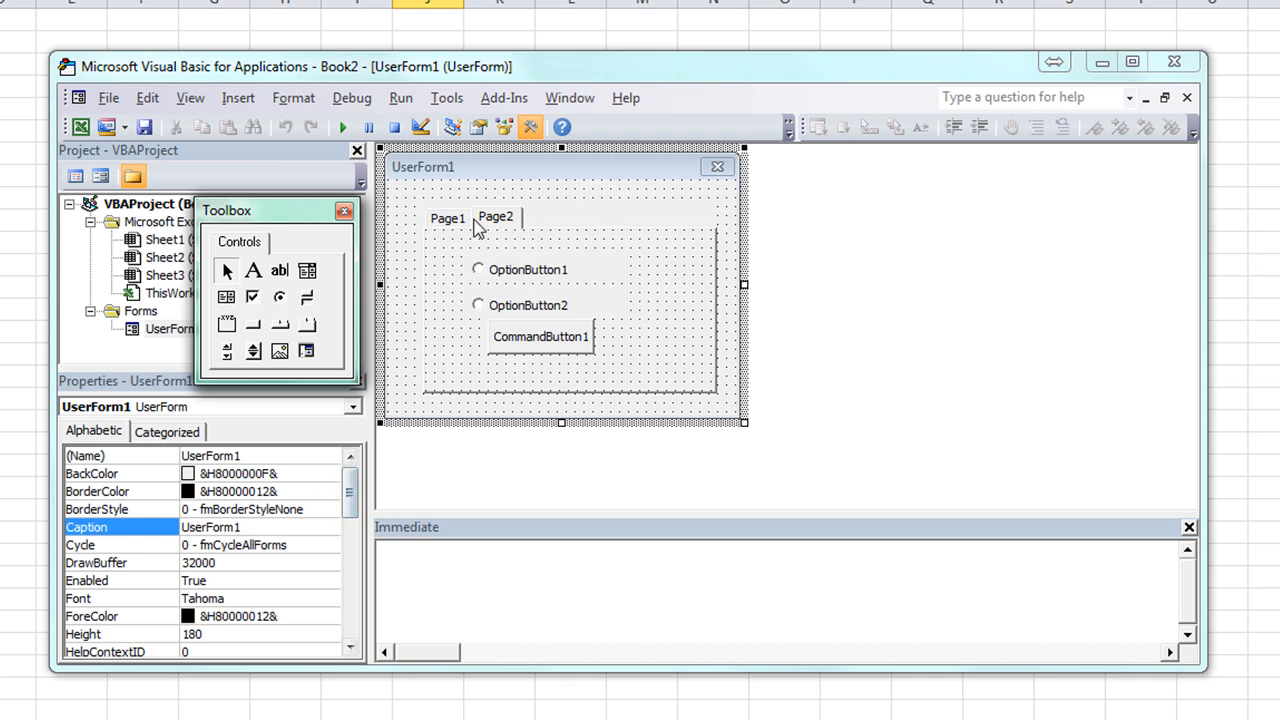
# Step: Rename the MultiPage's third tab Page3 to the caption 'Phone Number'
pyautogui.rightClick(496, 218)
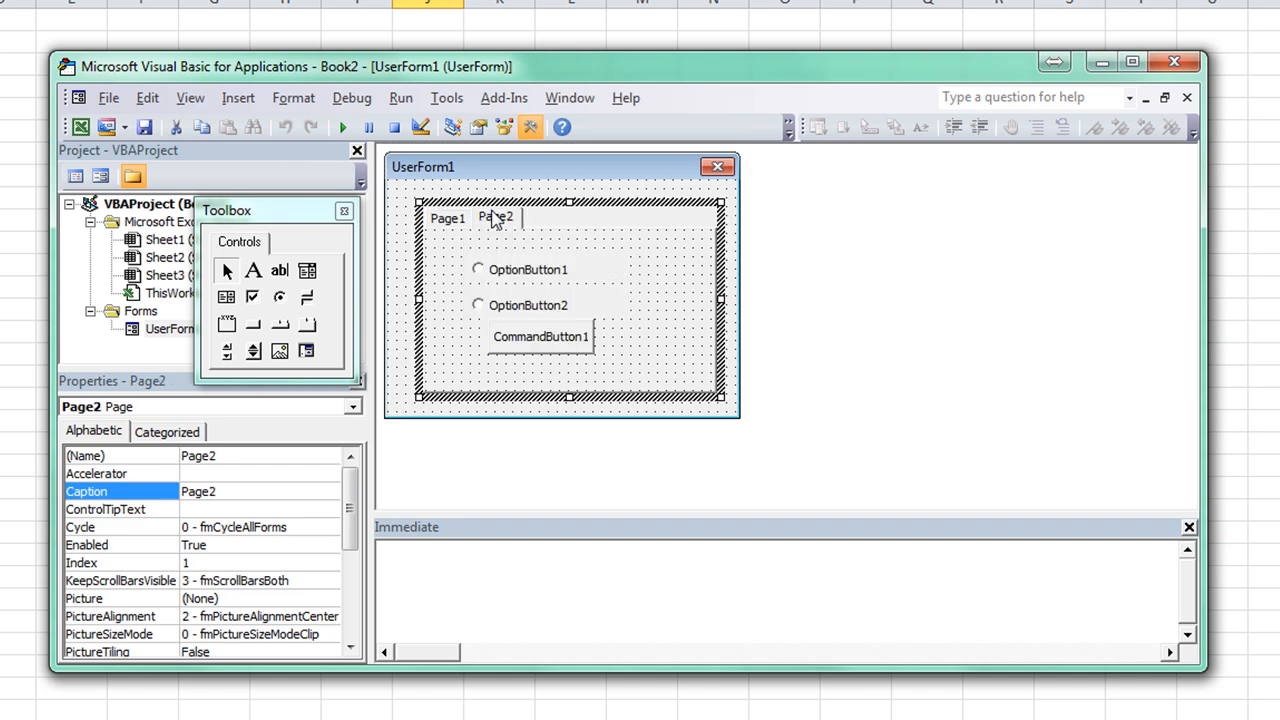
pyautogui.rightClick(496, 216)
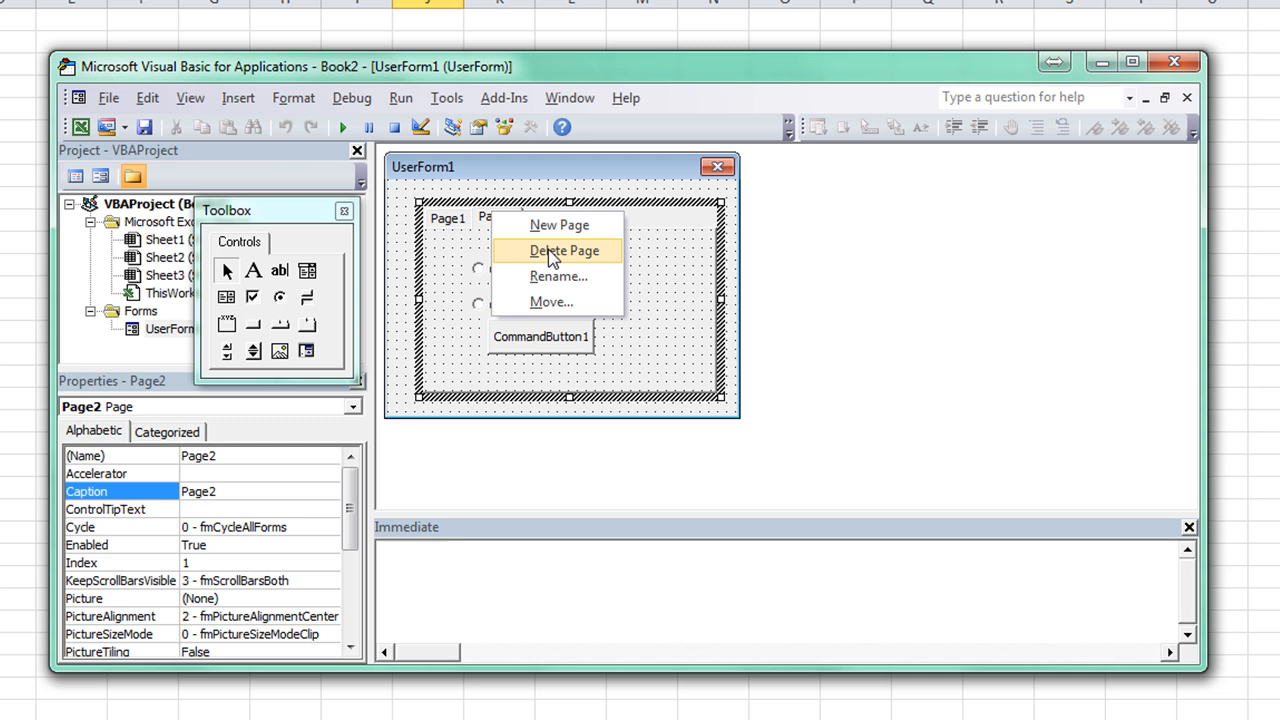
pyautogui.moveTo(558, 224)
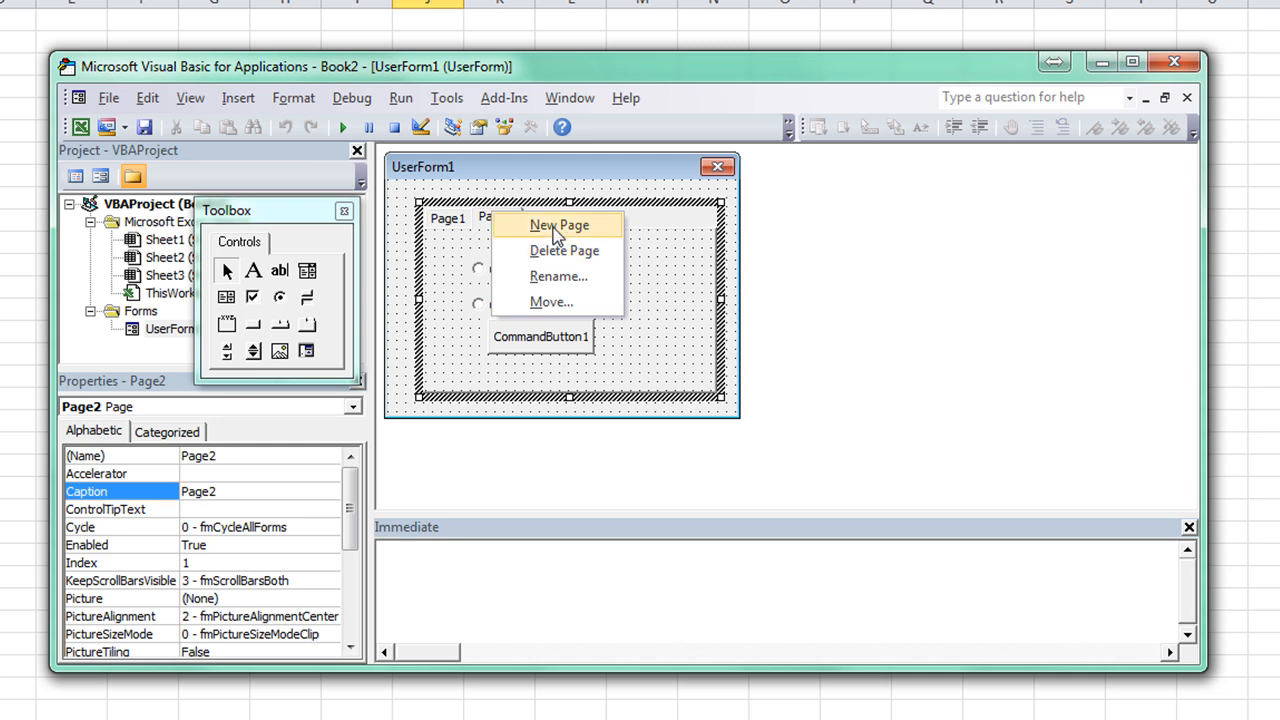
pyautogui.click(560, 224)
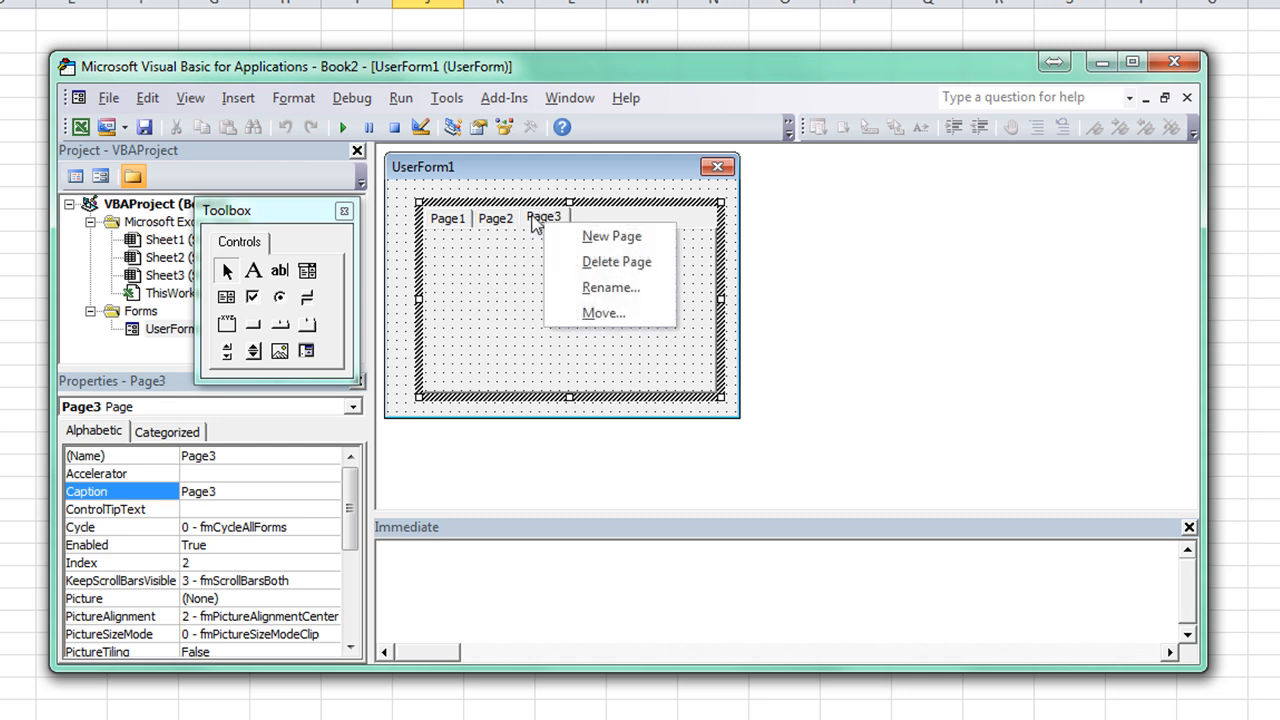
pyautogui.click(610, 288)
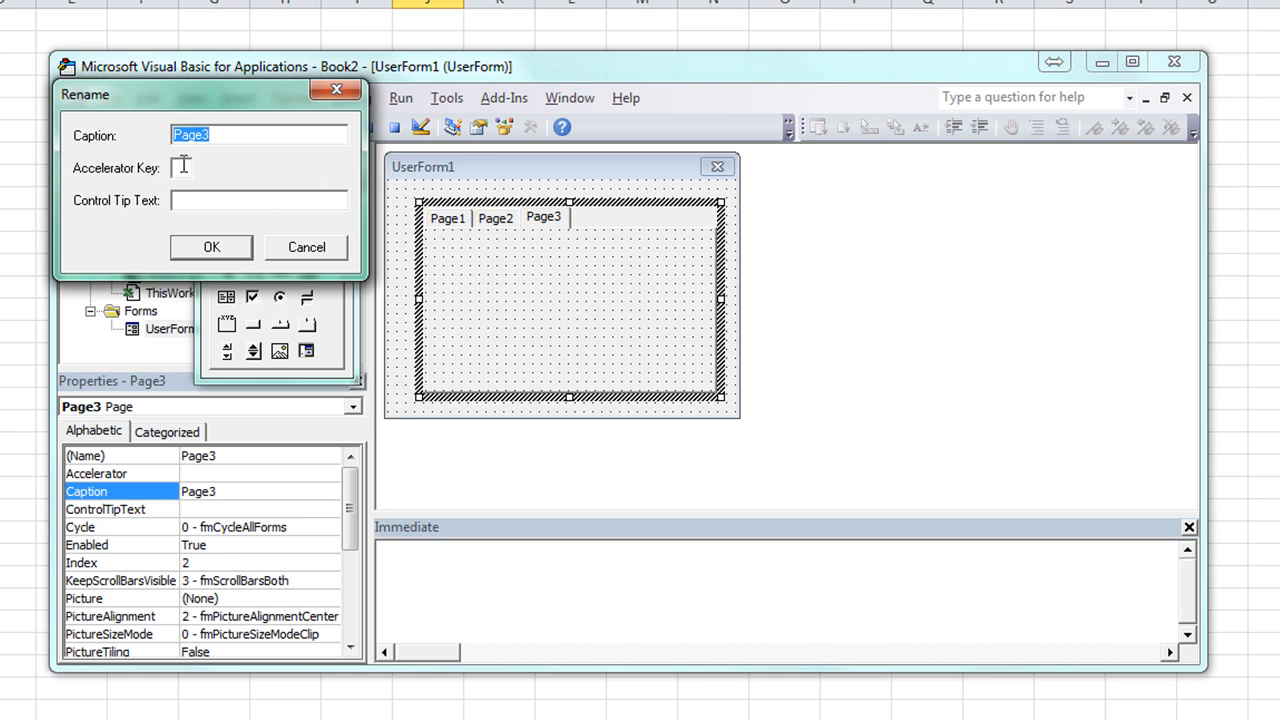
pyautogui.moveTo(564, 244)
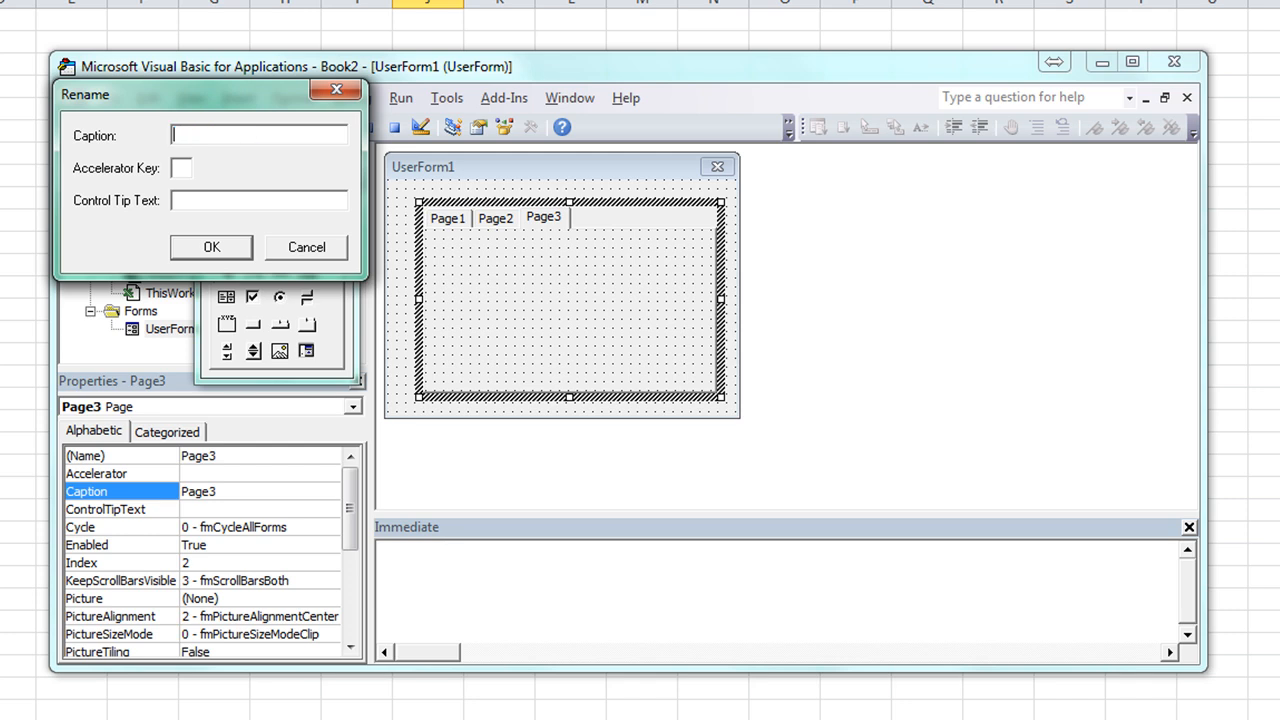
pyautogui.write('Phone Number')
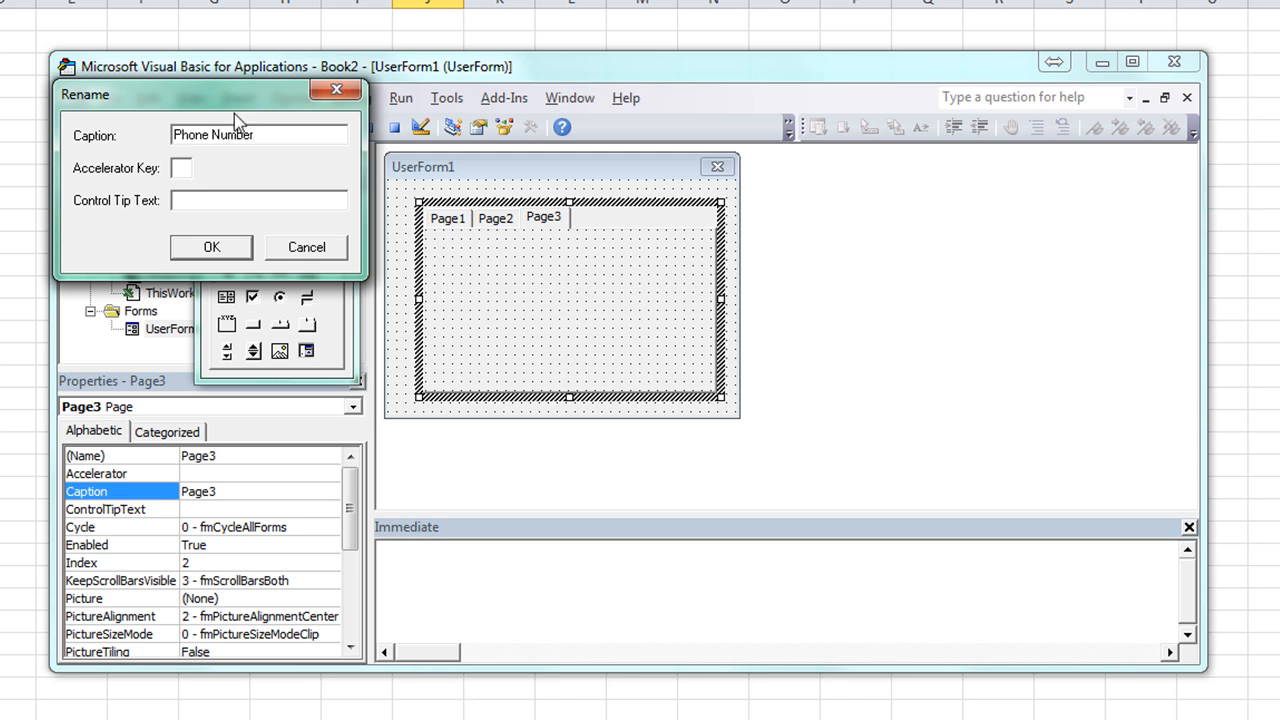
pyautogui.click(212, 248)
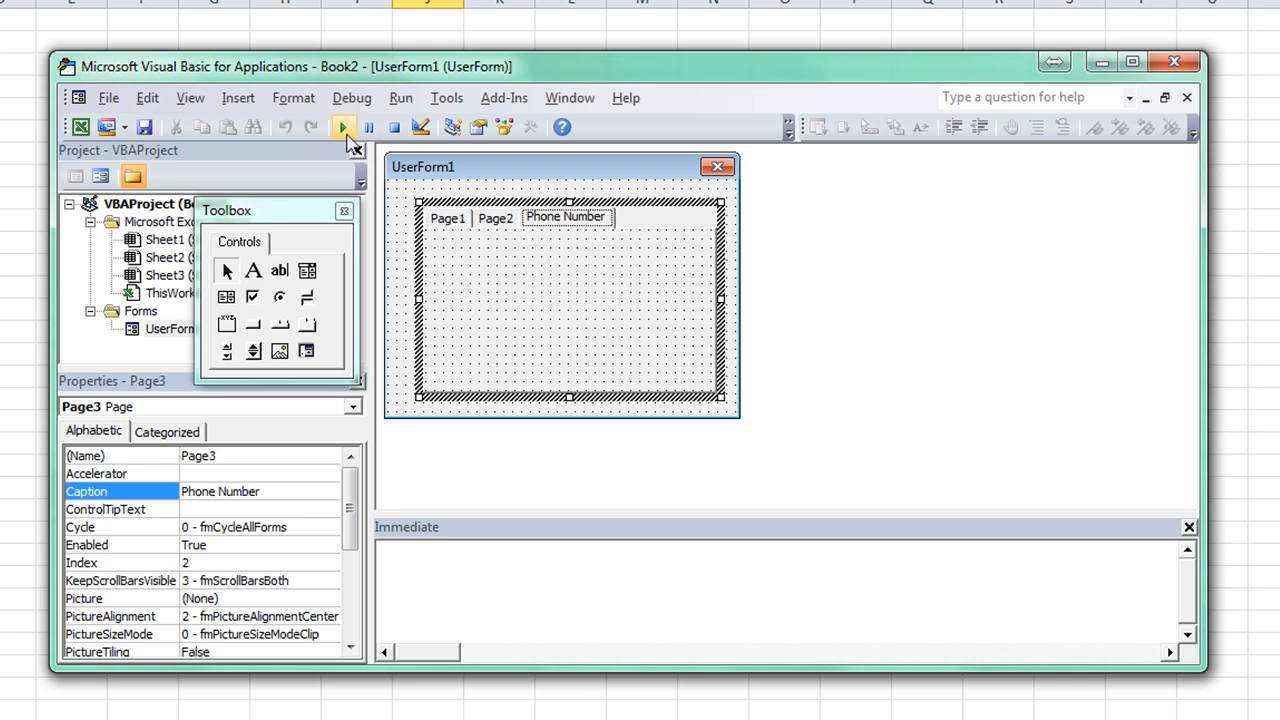
# Step: Run UserForm1 to preview the Phone Number tab, then close the running form
pyautogui.click(344, 128)
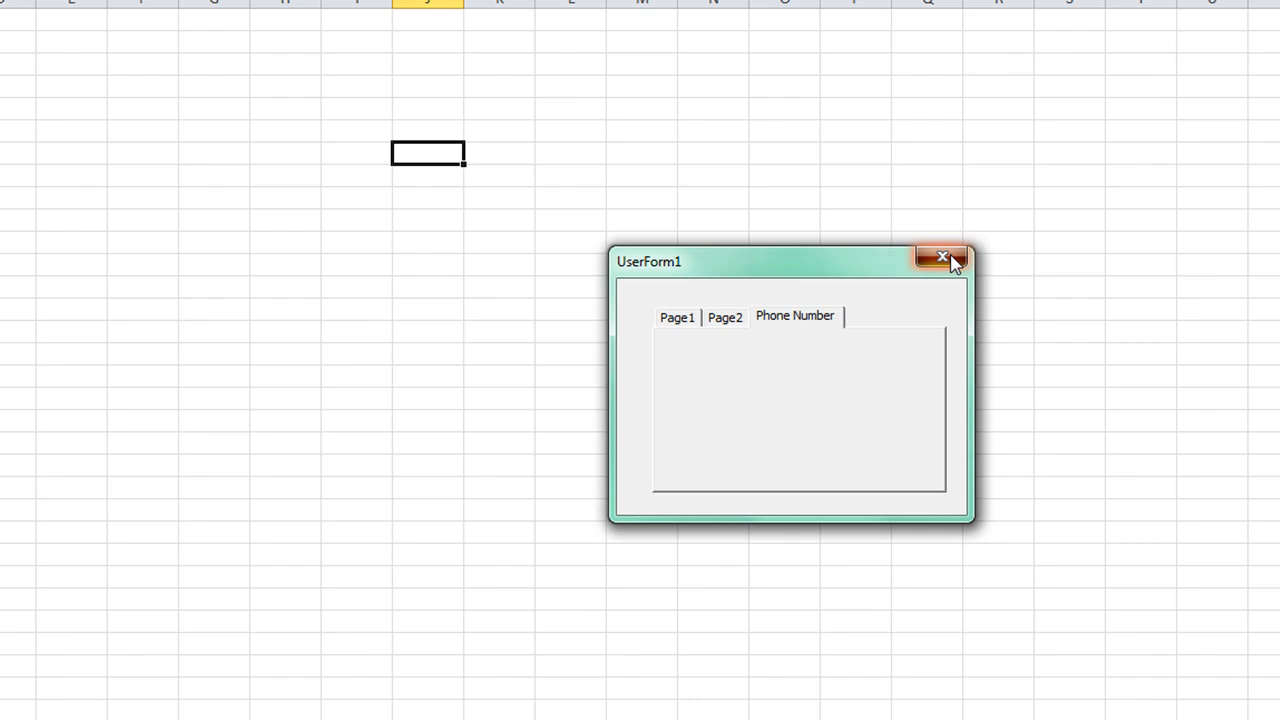
pyautogui.click(940, 256)
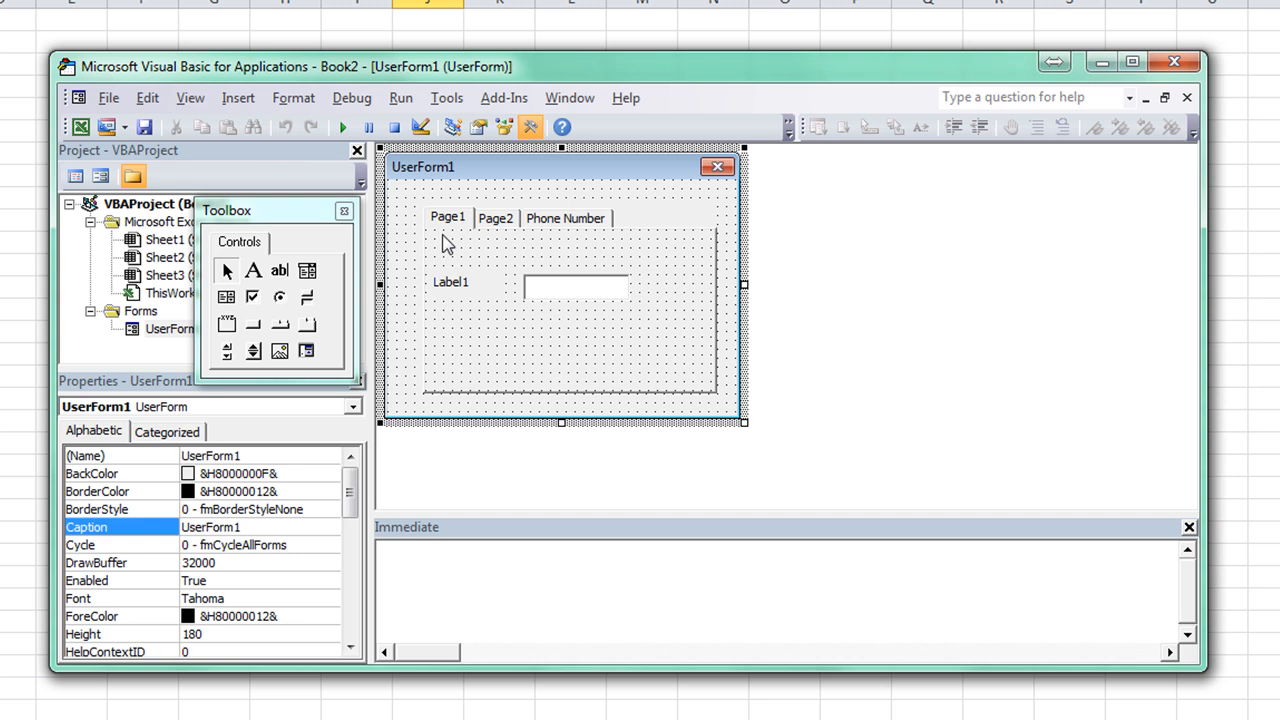
pyautogui.click(564, 216)
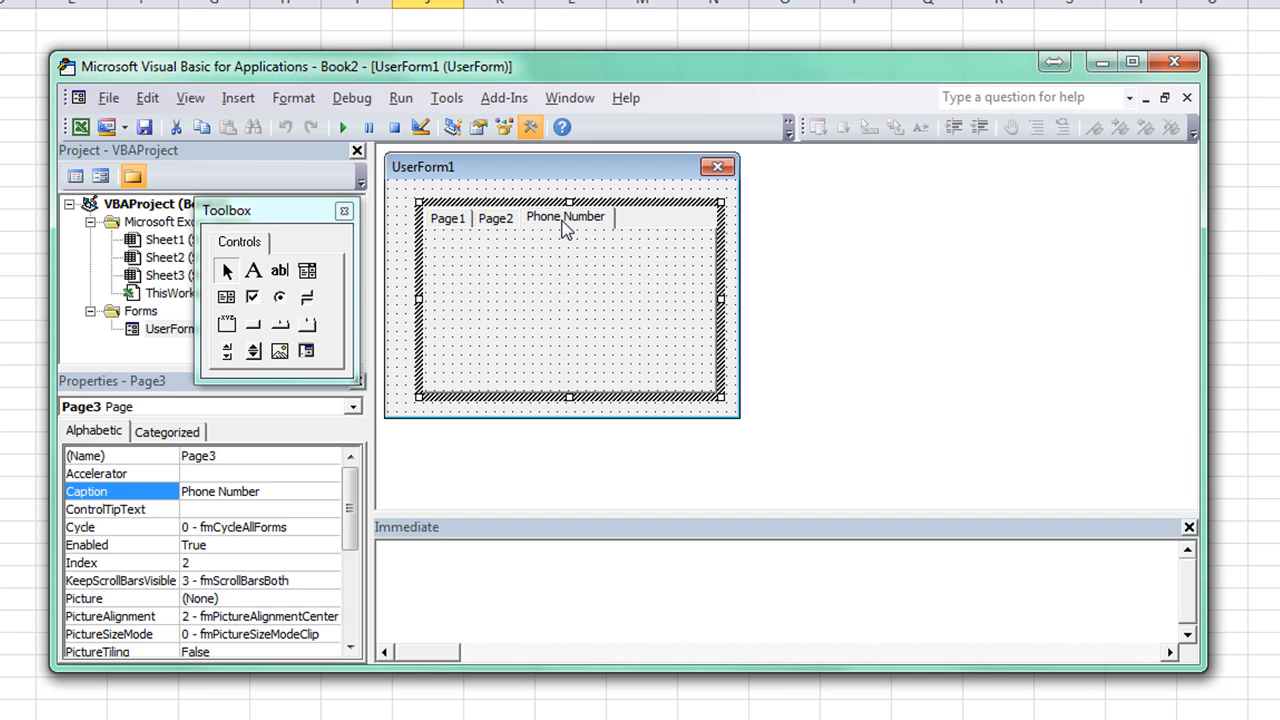
pyautogui.click(448, 218)
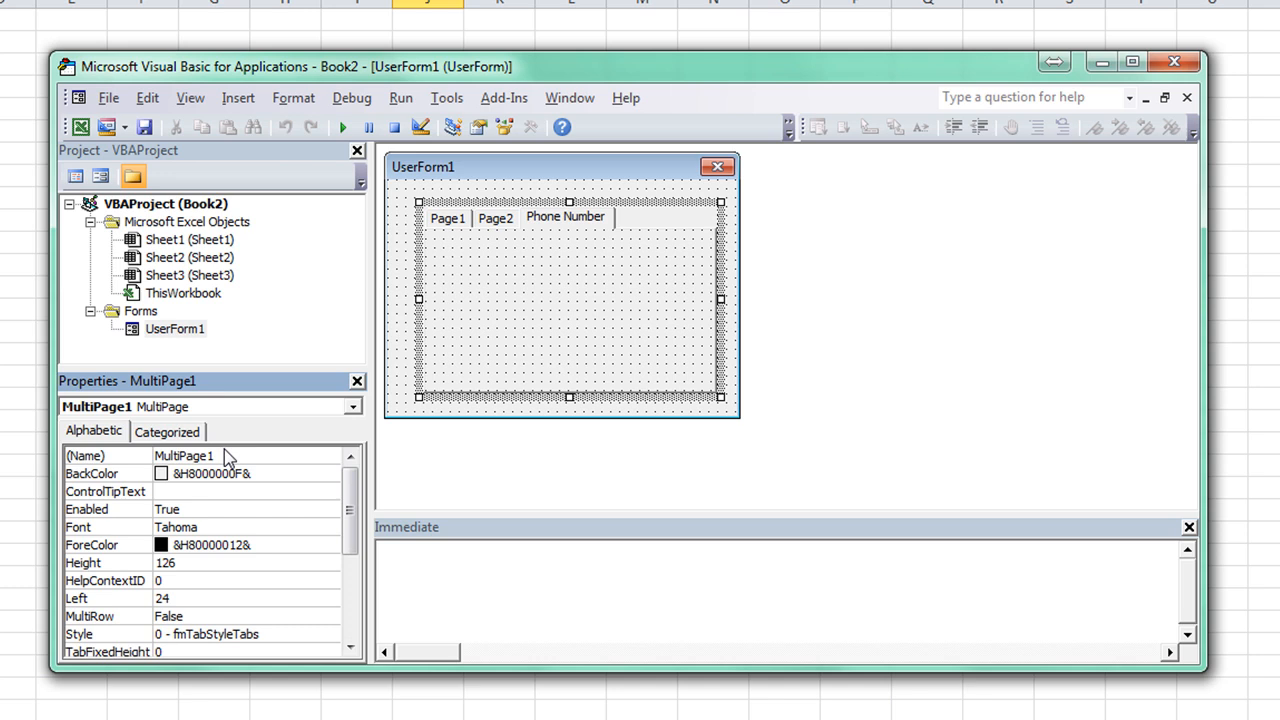
pyautogui.moveTo(512, 276)
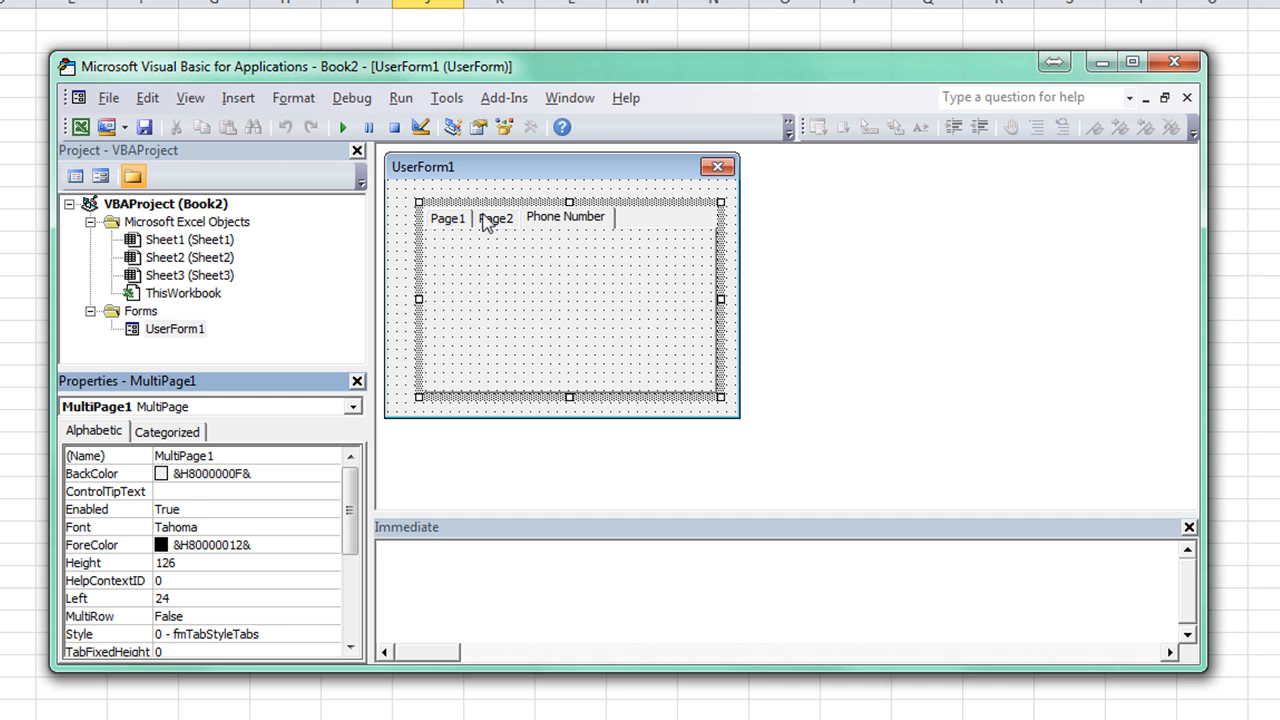
pyautogui.moveTo(580, 218)
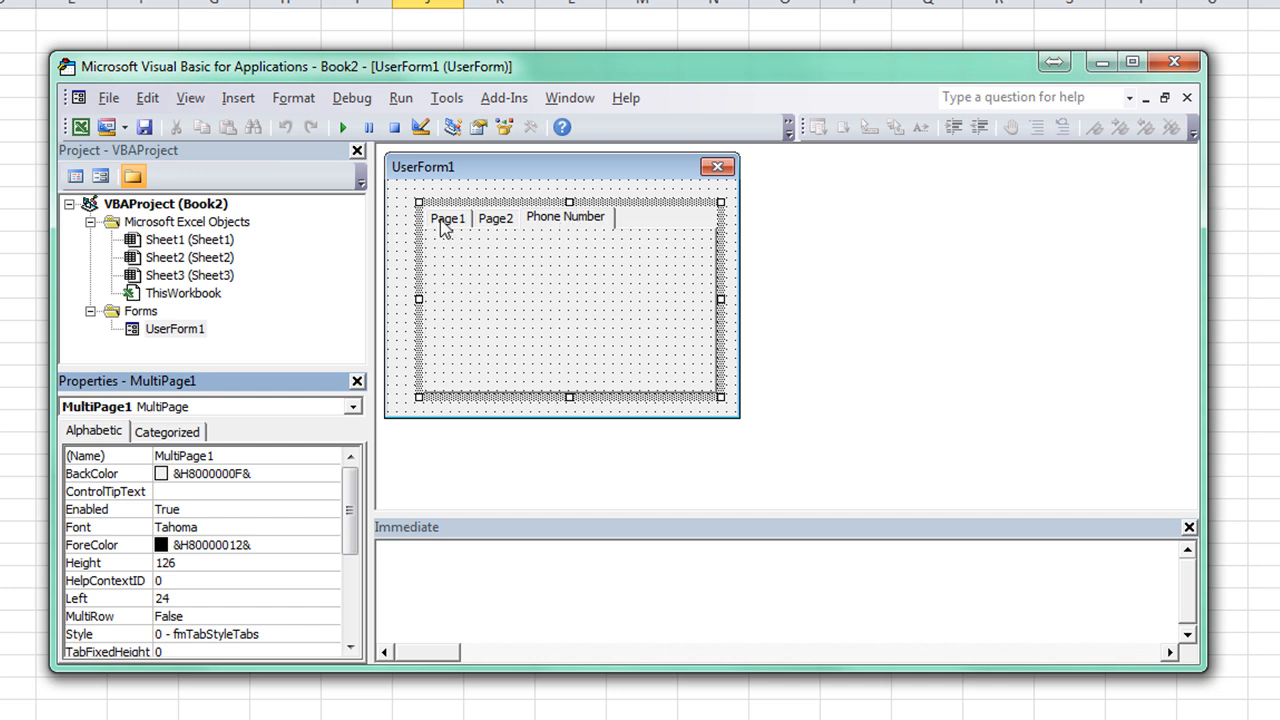
pyautogui.moveTo(428, 272)
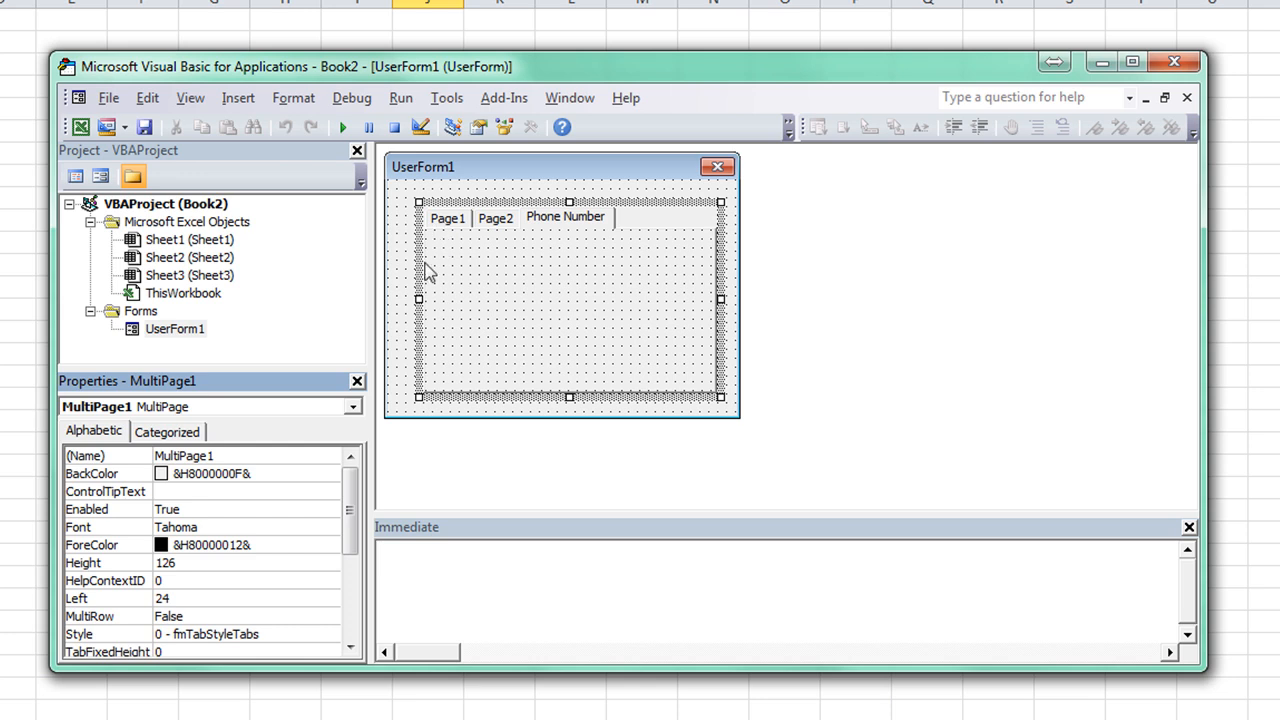
pyautogui.moveTo(290, 432)
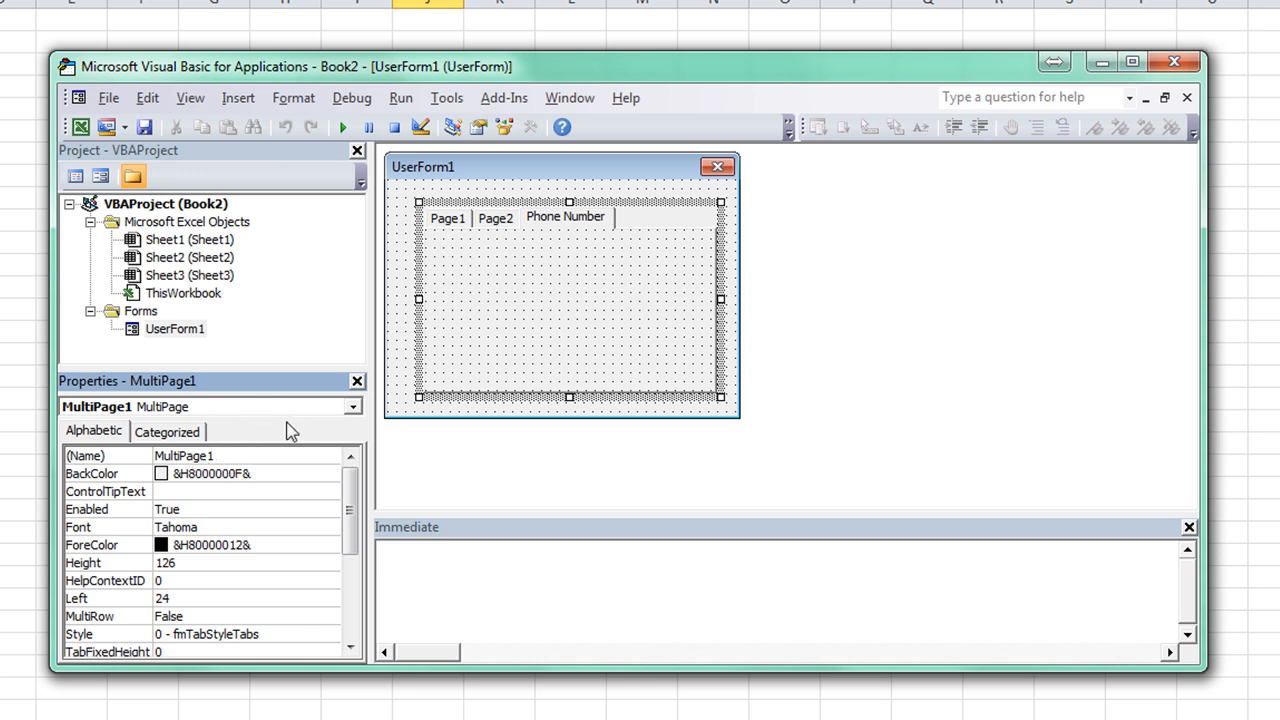
pyautogui.moveTo(584, 236)
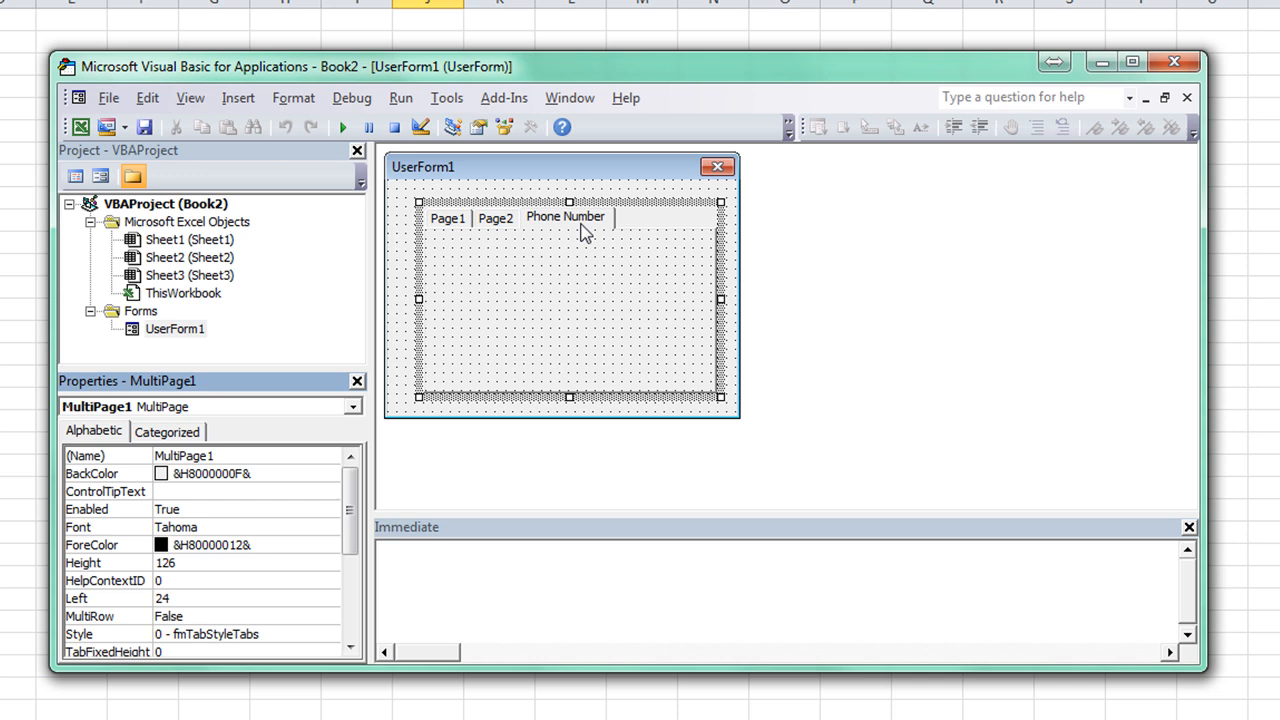
pyautogui.moveTo(558, 230)
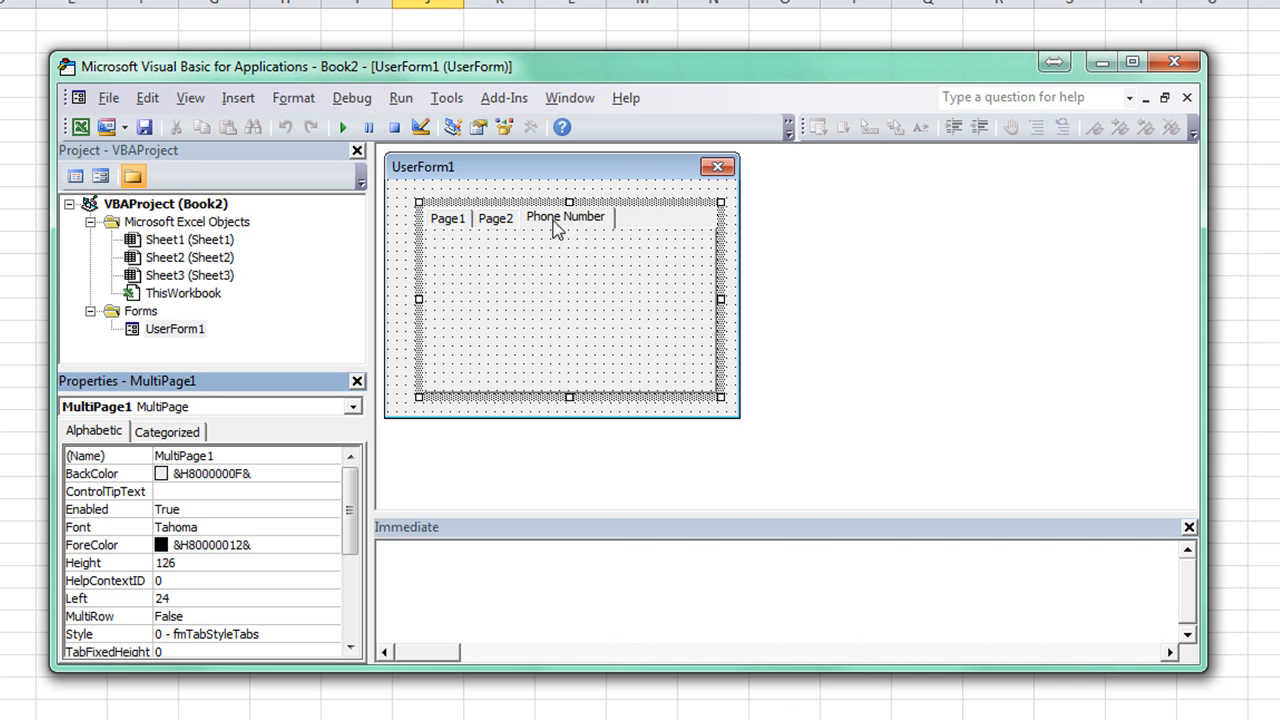
pyautogui.click(564, 216)
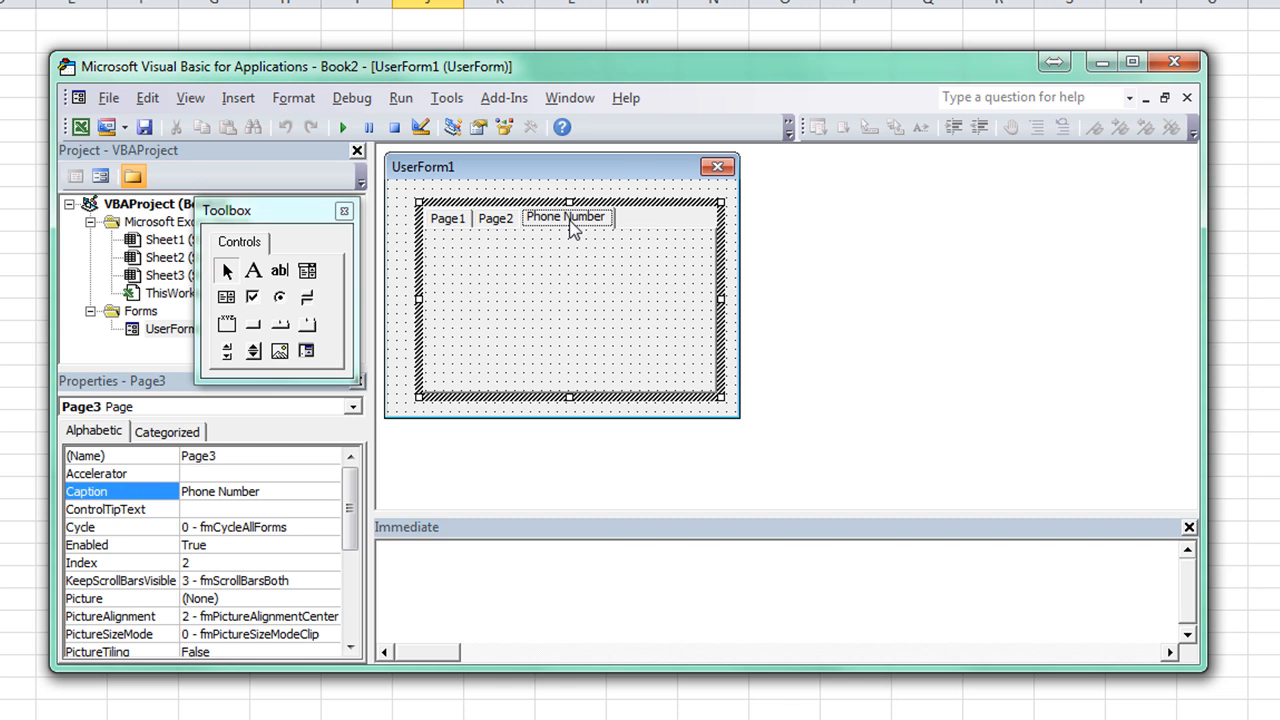
pyautogui.click(448, 218)
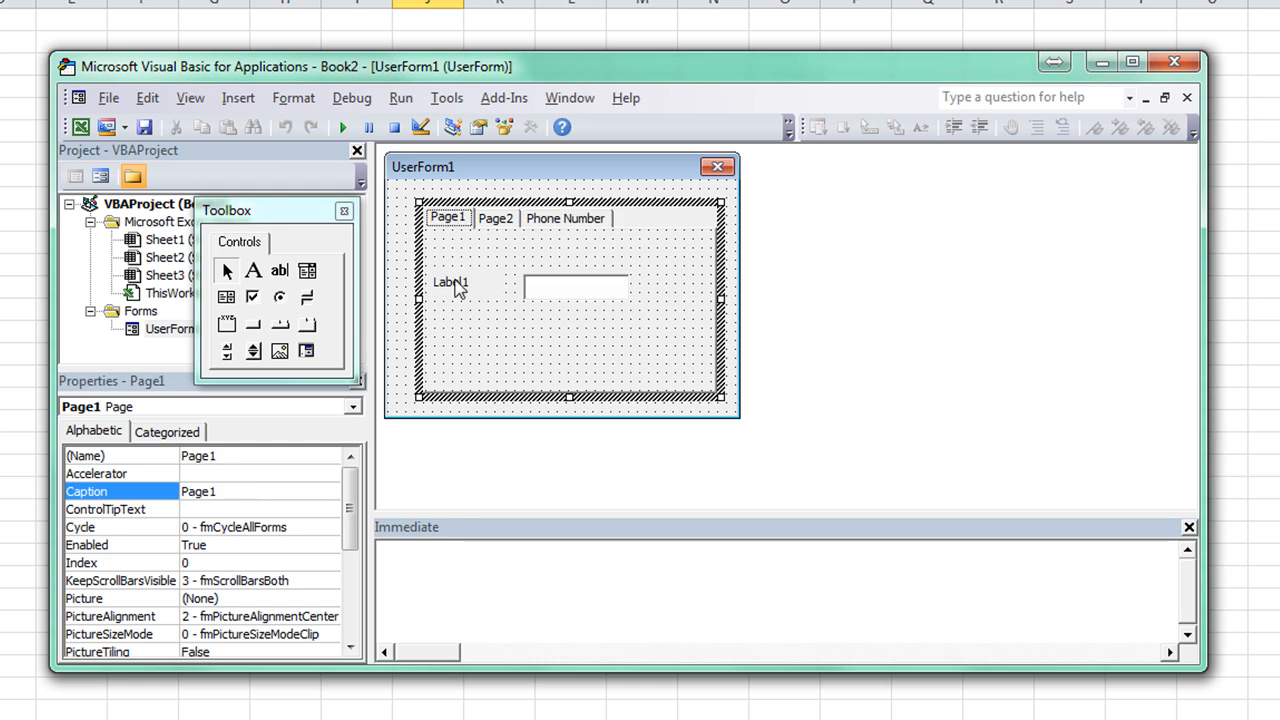
pyautogui.moveTo(416, 244)
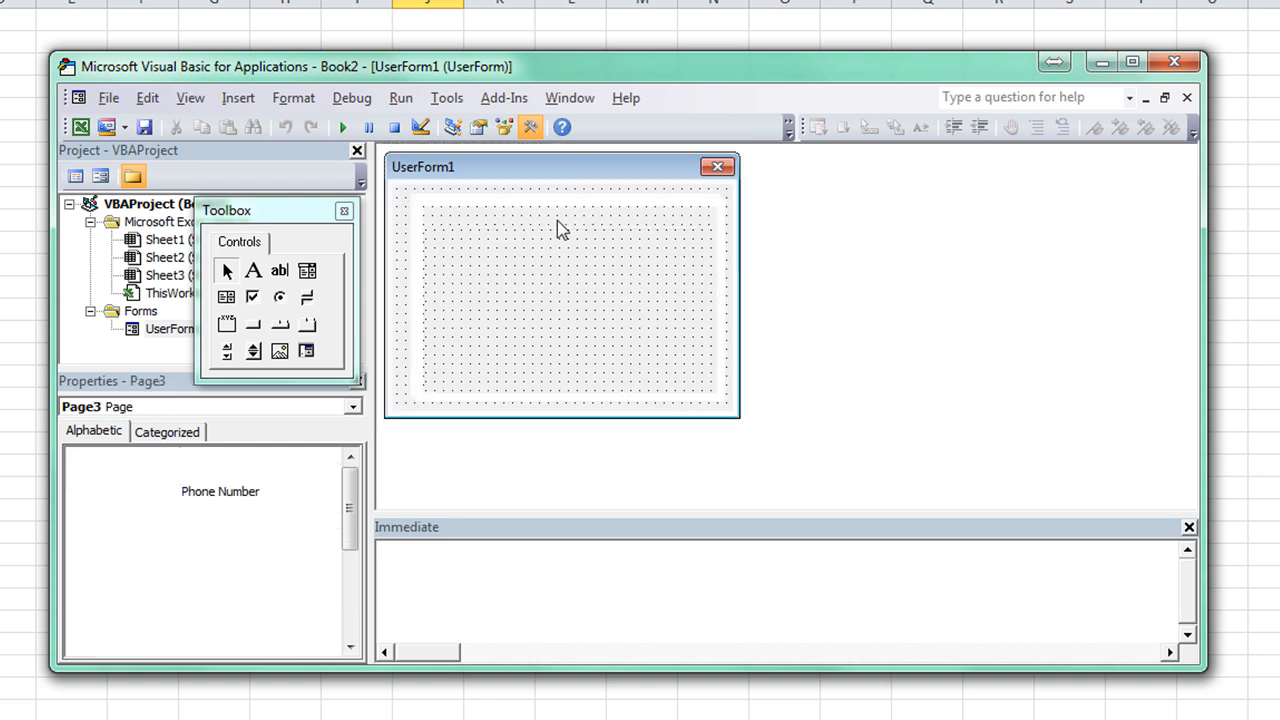
pyautogui.rightClick(564, 216)
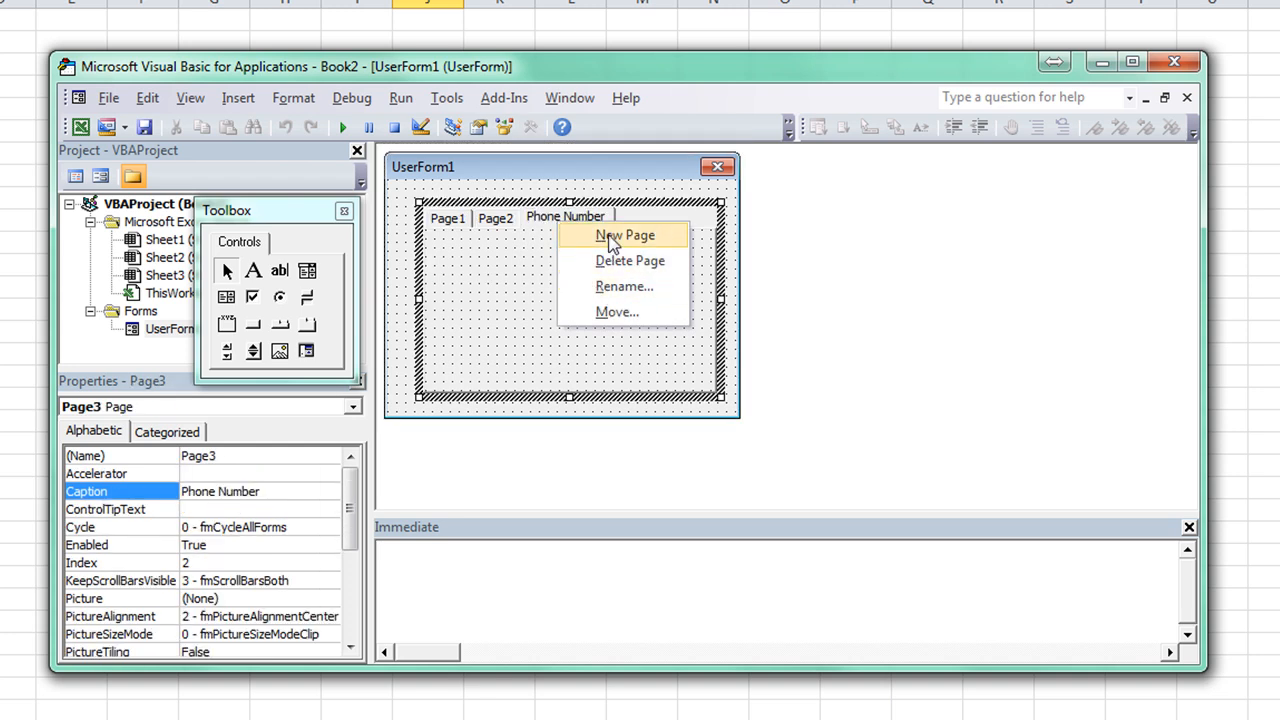
pyautogui.click(624, 234)
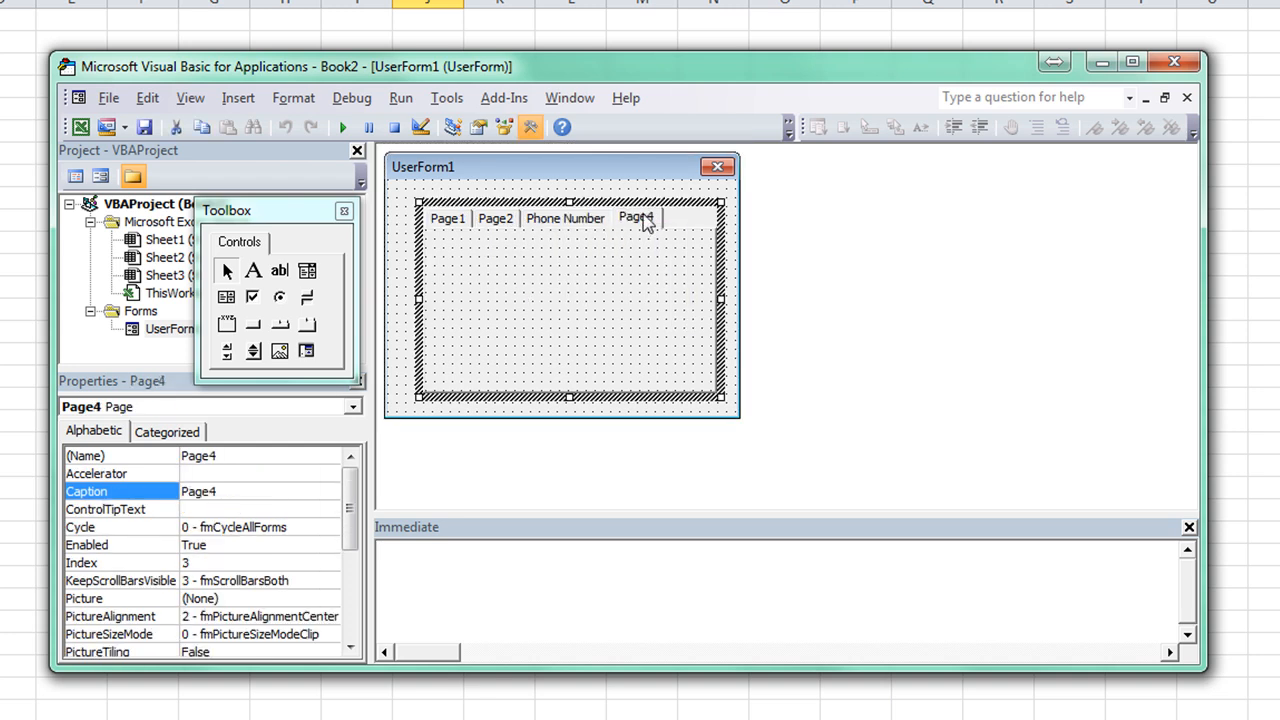
pyautogui.rightClick(636, 218)
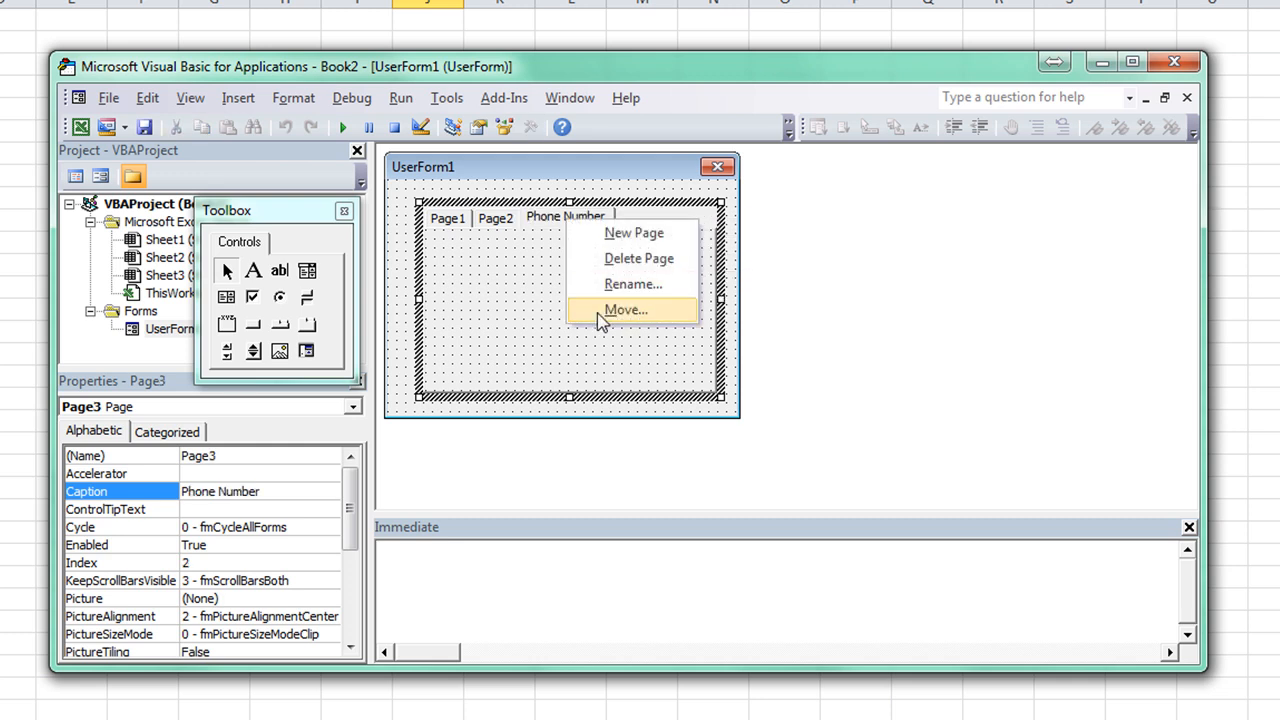
# Step: Move the Phone Number tab up to first position ahead of Page1 and Page2
pyautogui.click(624, 308)
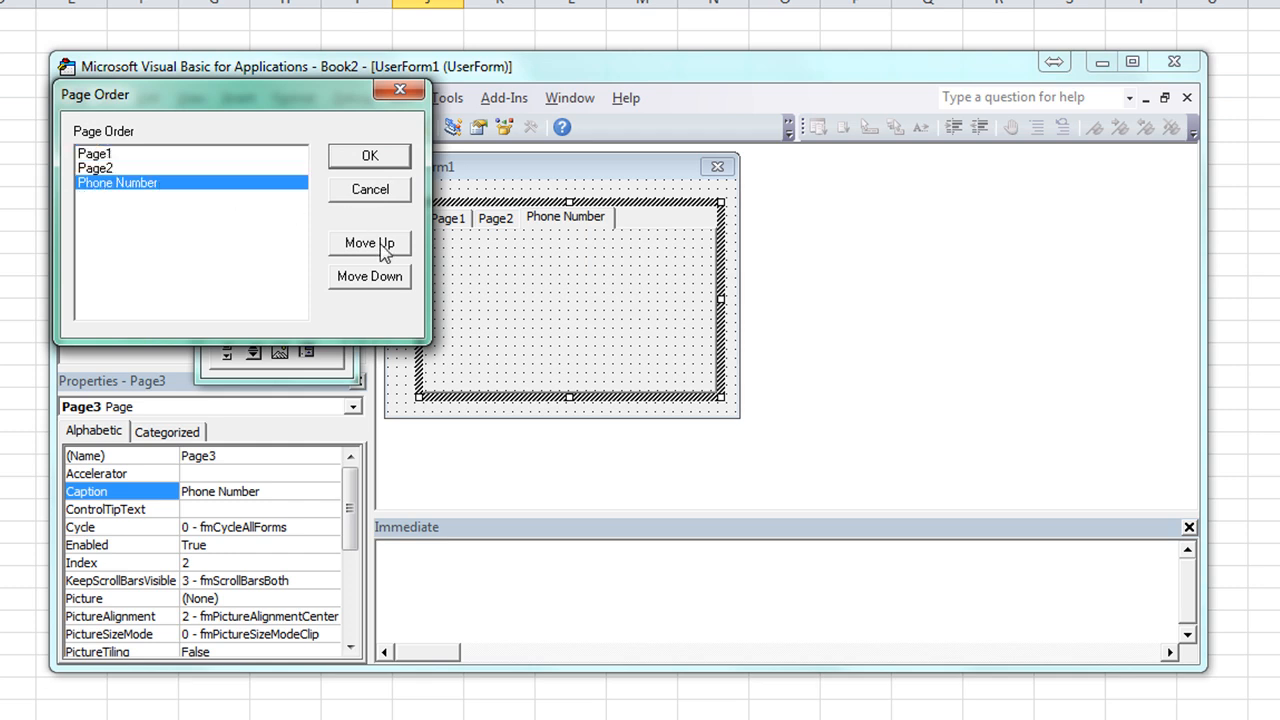
pyautogui.click(368, 242)
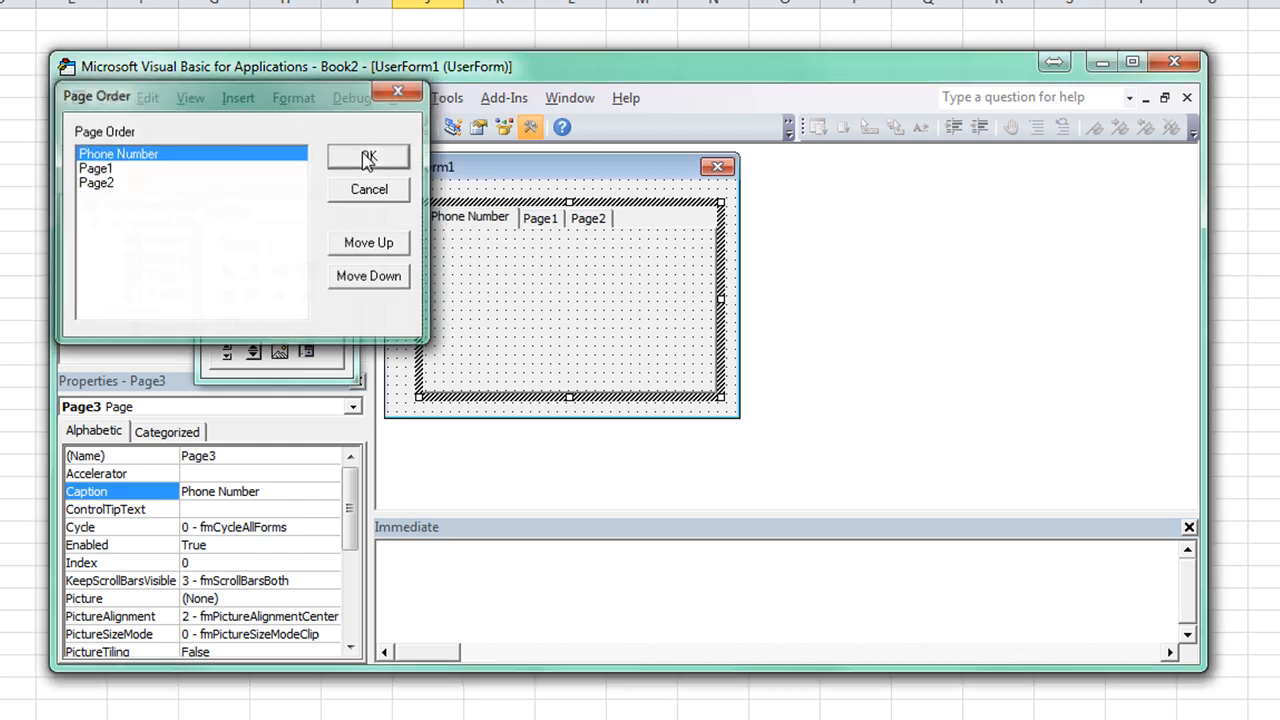
pyautogui.click(368, 156)
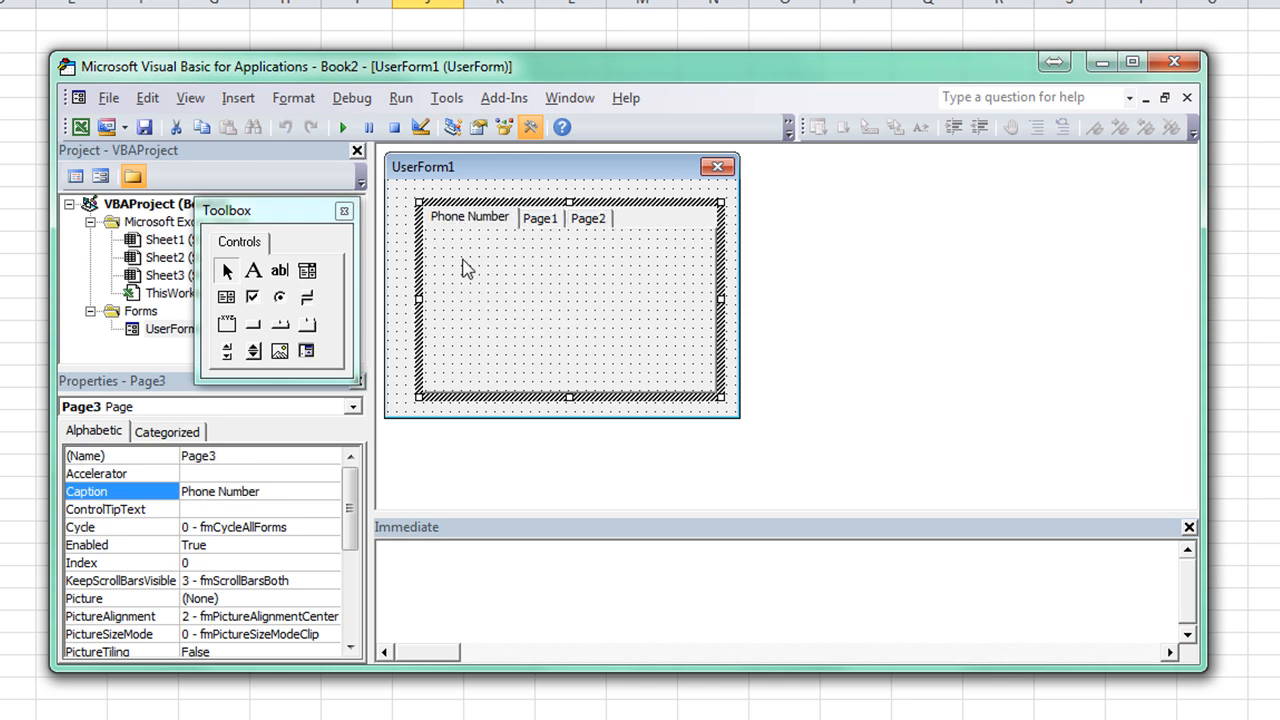
pyautogui.moveTo(528, 296)
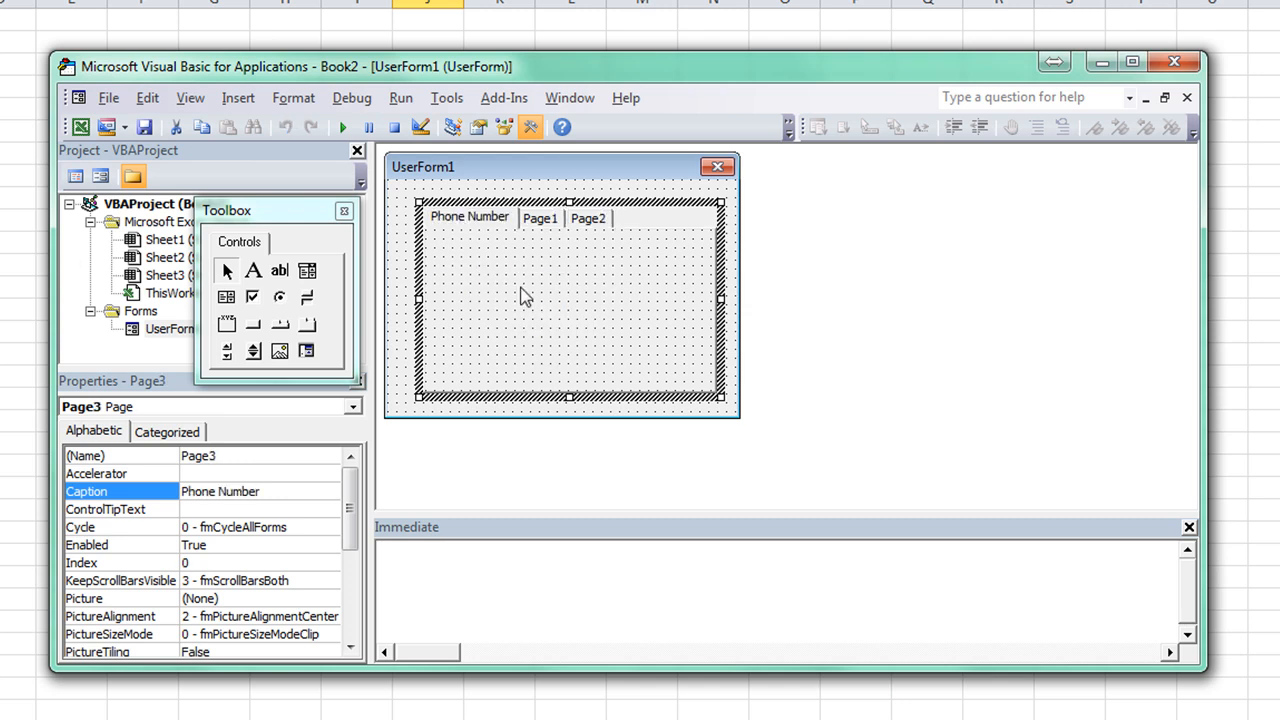